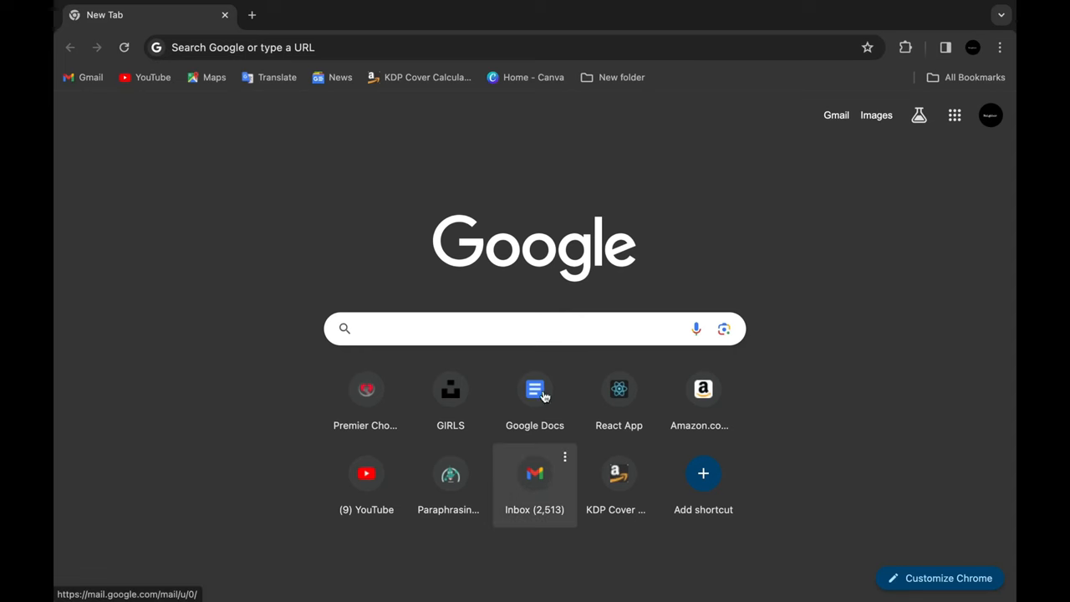
pyautogui.moveTo(558, 11)
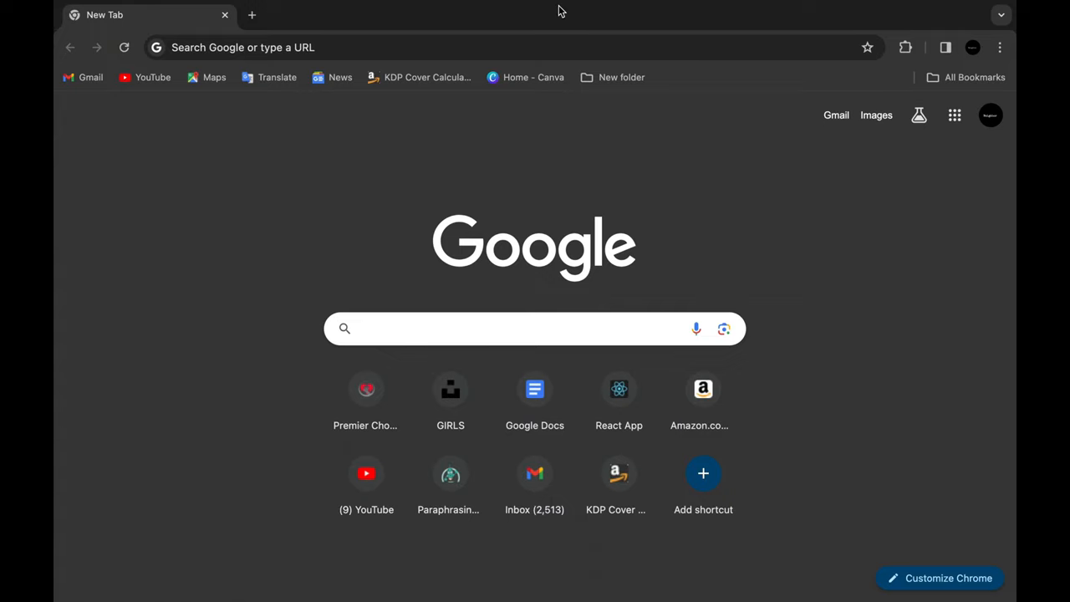
pyautogui.moveTo(478, 197)
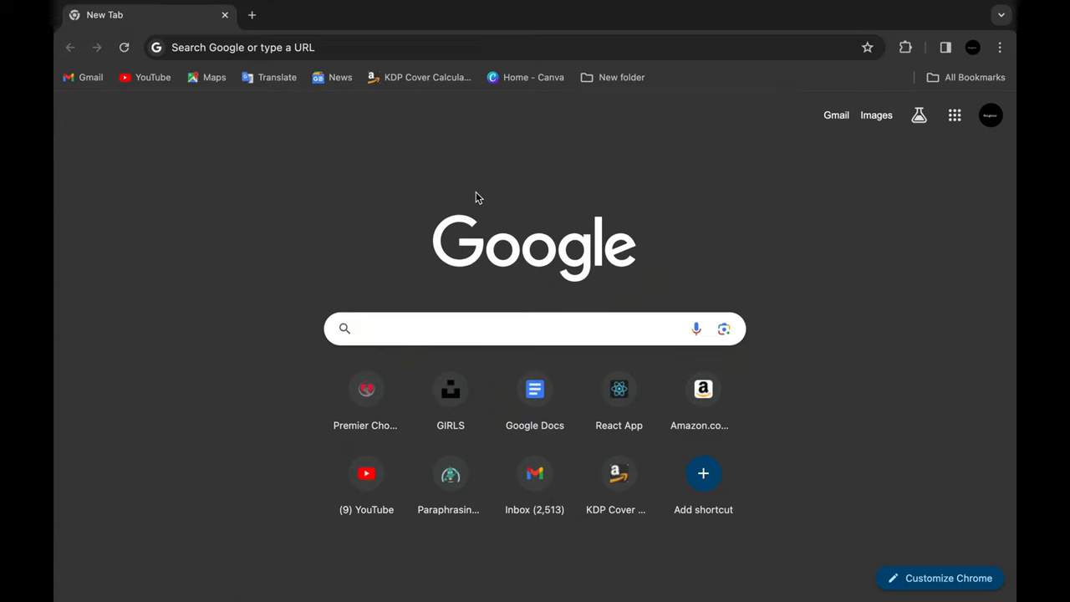
# Load libreoffice.org by entering 'libreoffice' in Chrome's address bar.
pyautogui.write('libreoffice.org')
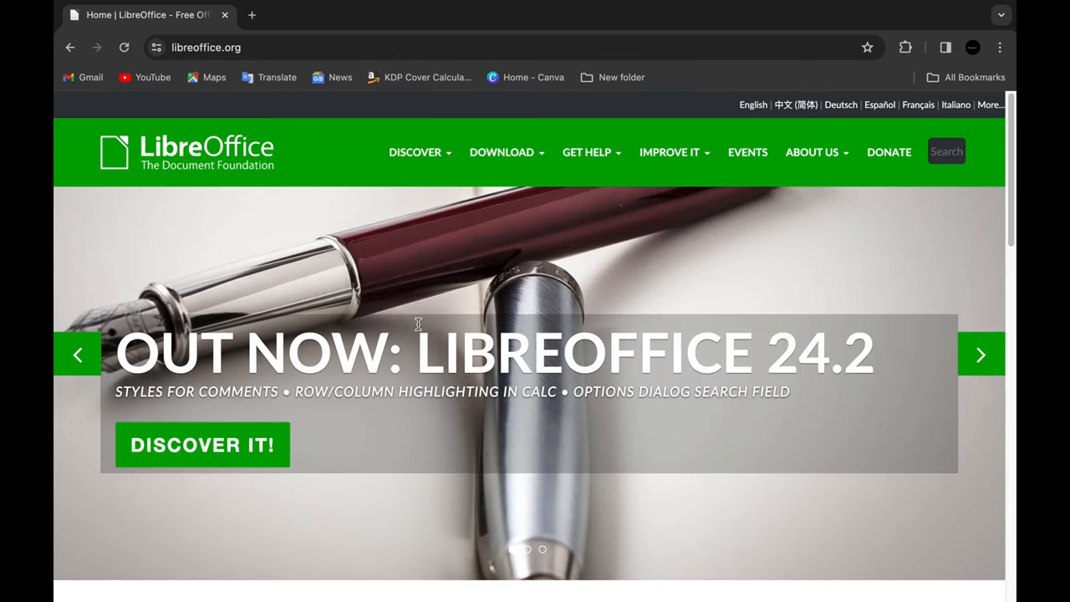
# Open the Download LibreOffice page from the website's DOWNLOAD header menu.
pyautogui.scroll(-3)
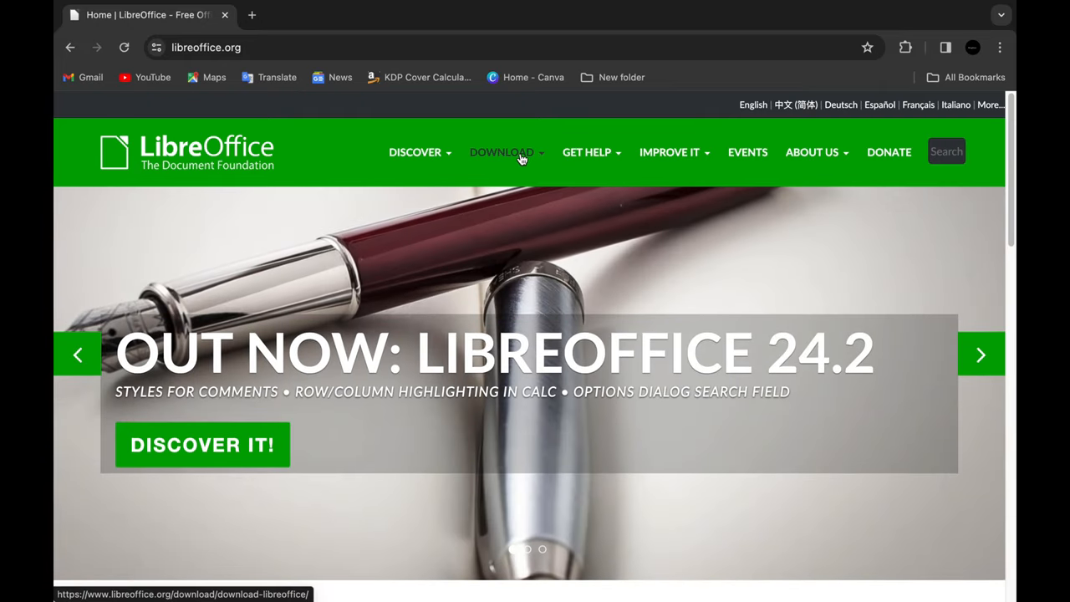
pyautogui.click(501, 152)
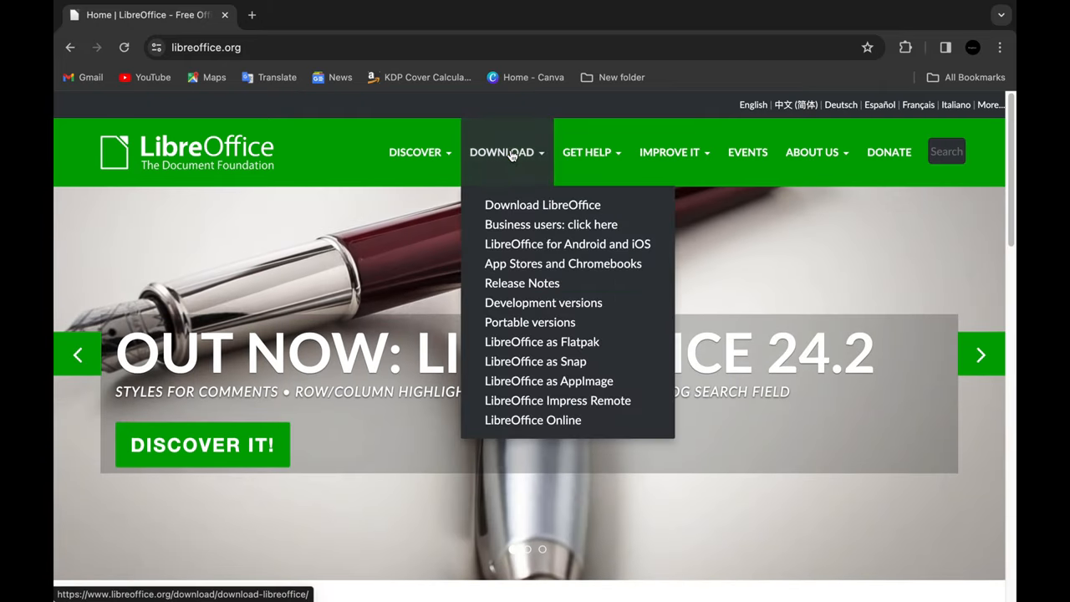
pyautogui.moveTo(519, 208)
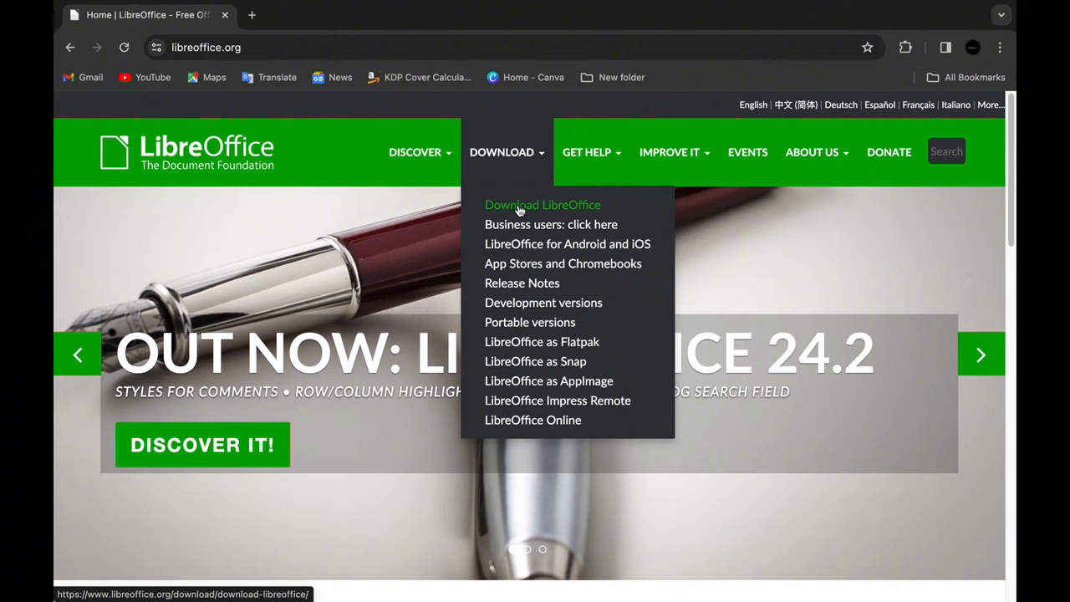
pyautogui.click(542, 204)
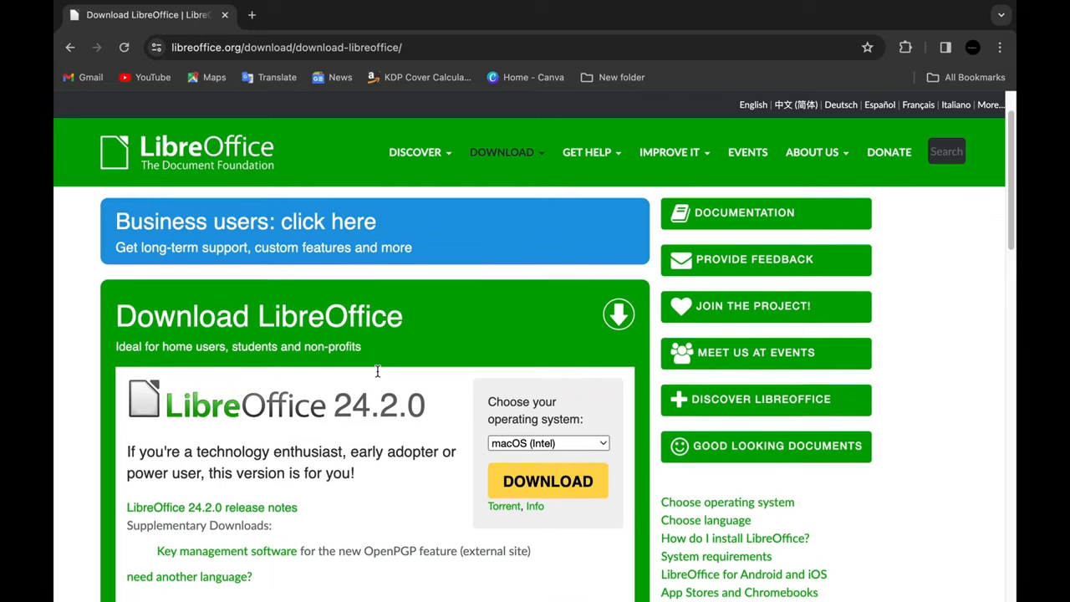
pyautogui.scroll(-3)
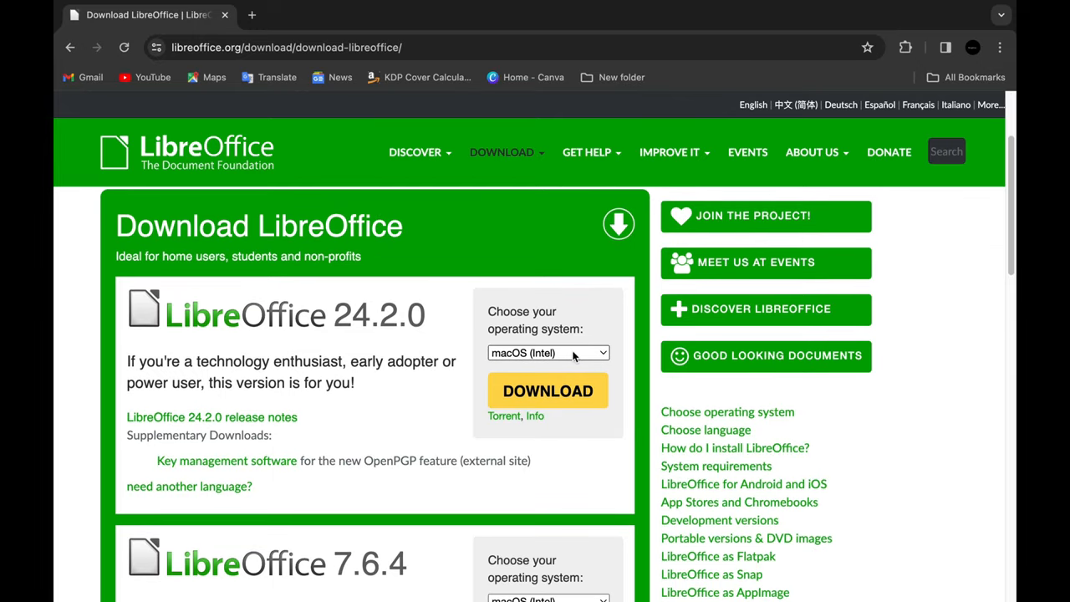
pyautogui.click(548, 352)
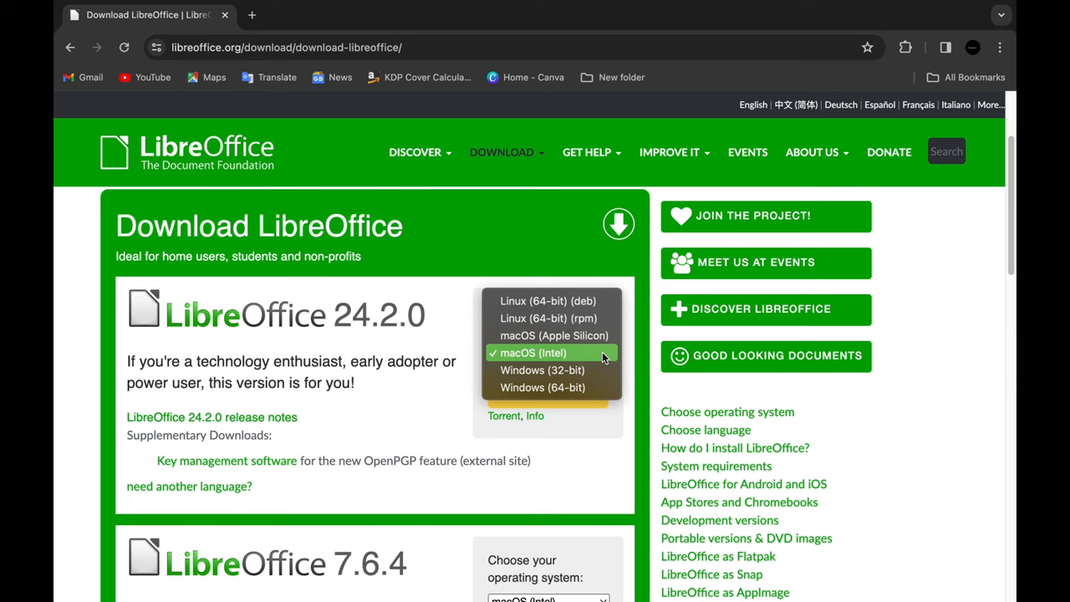
pyautogui.scroll(-3)
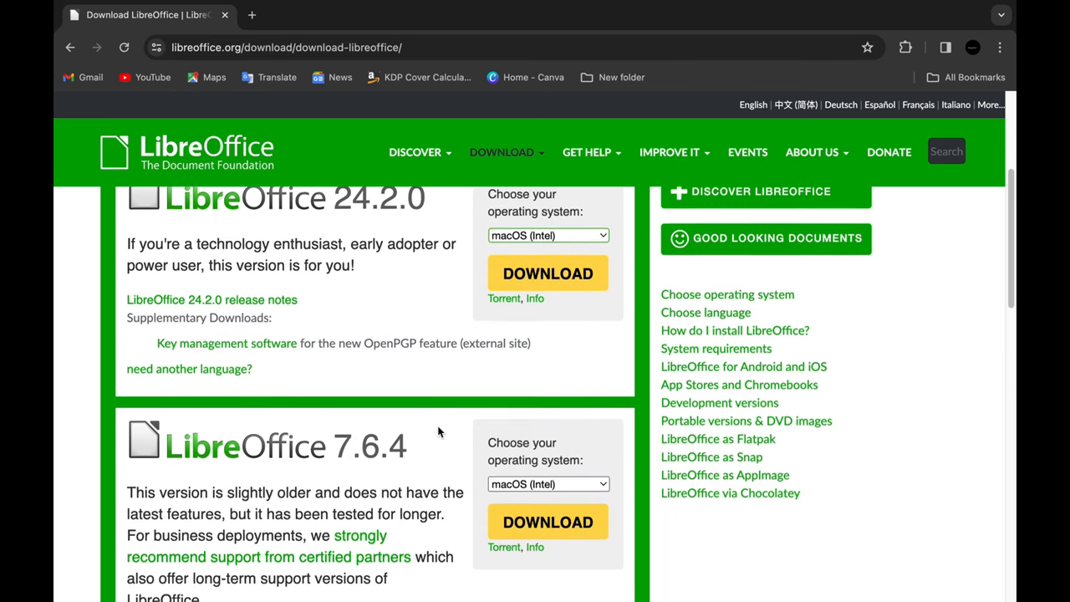
pyautogui.scroll(3)
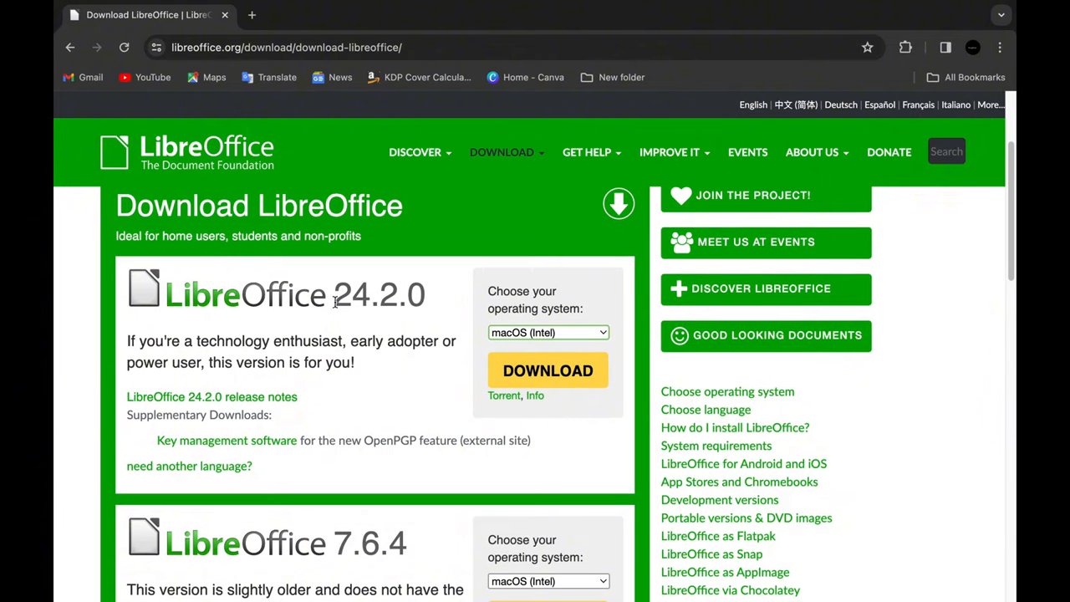
pyautogui.scroll(-3)
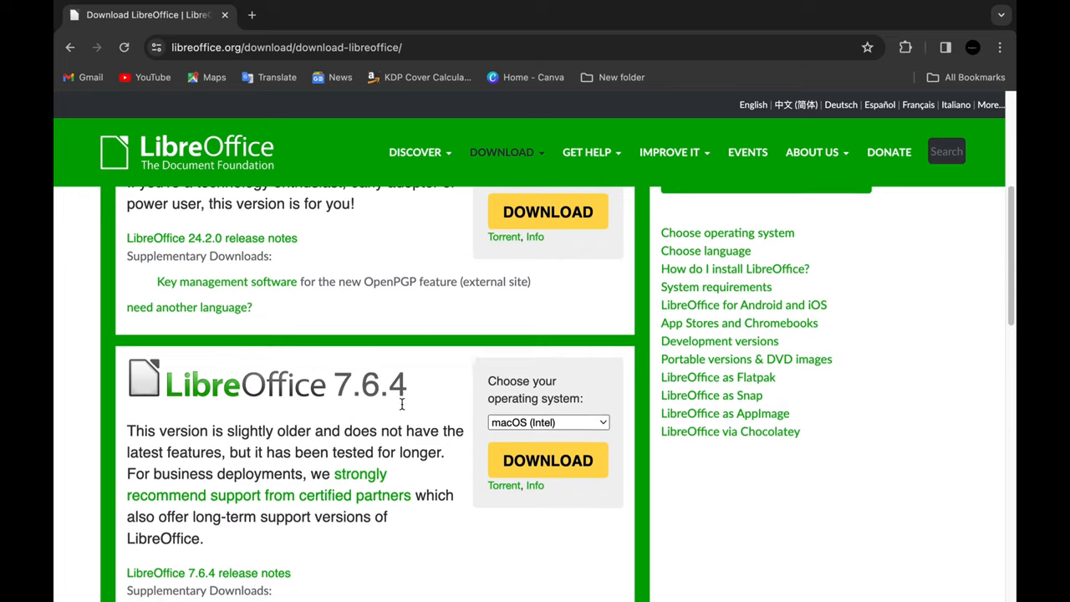
pyautogui.scroll(-3)
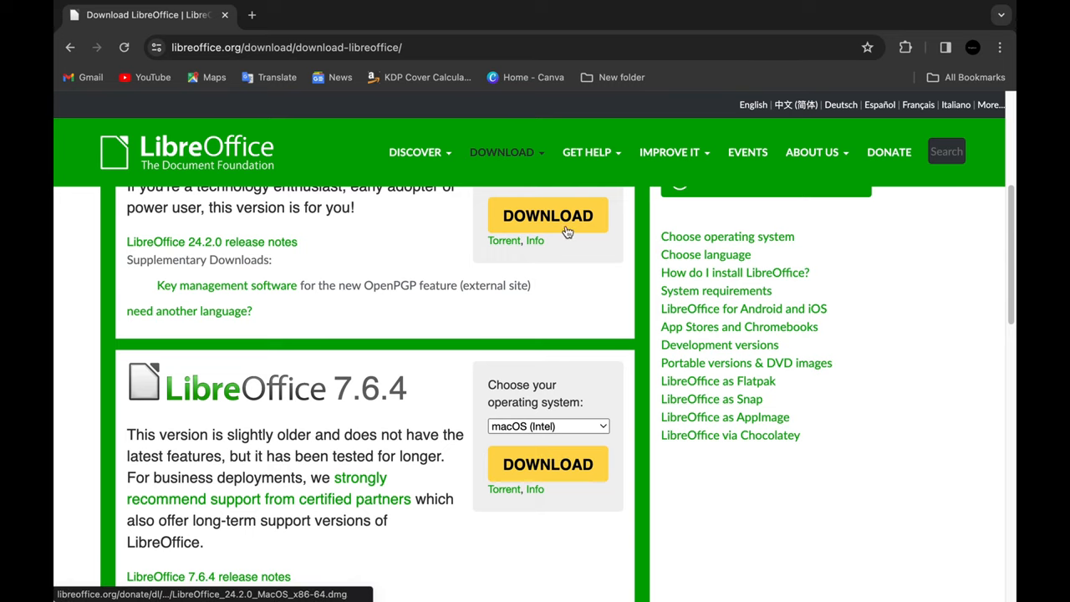
pyautogui.moveTo(549, 454)
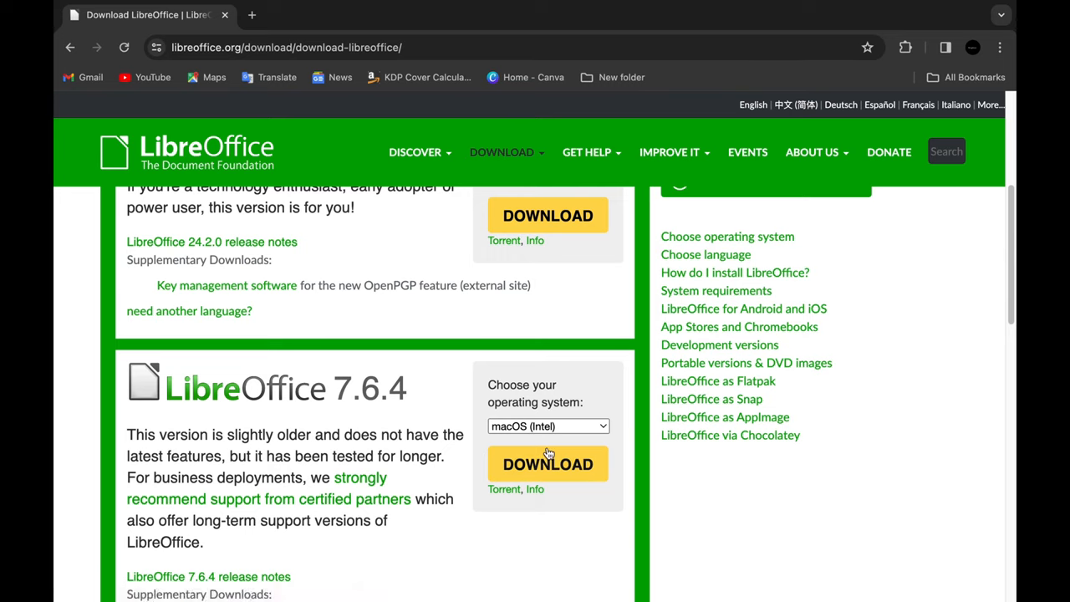
pyautogui.scroll(-3)
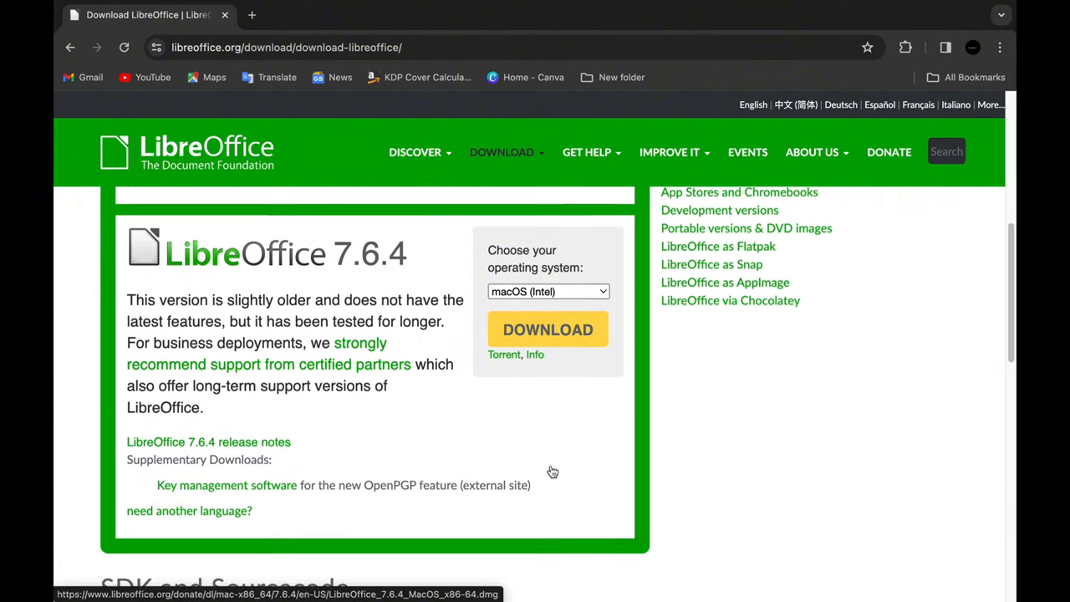
pyautogui.scroll(-3)
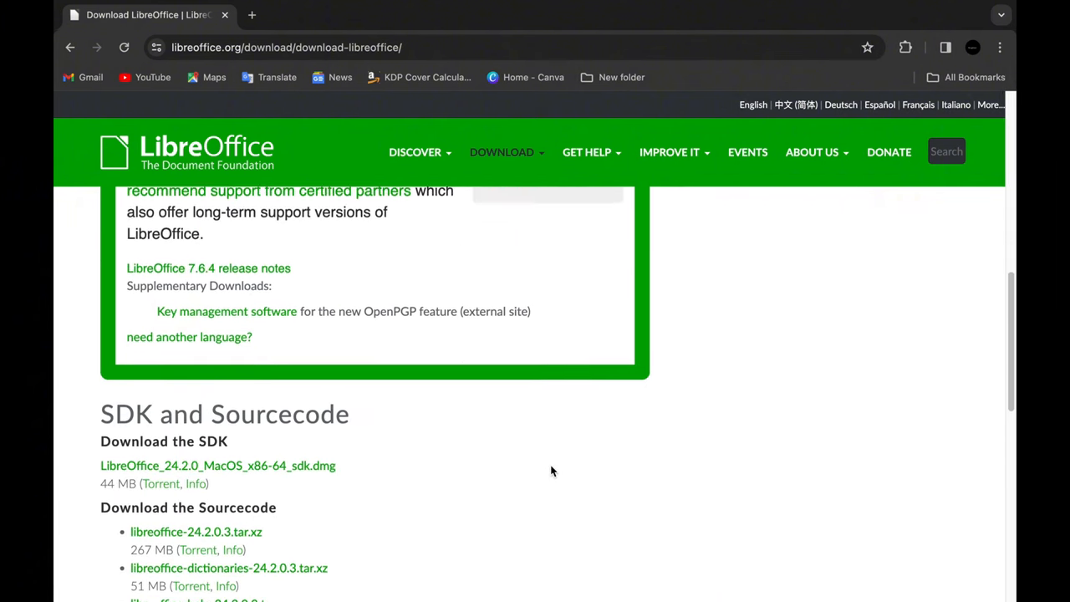
pyautogui.scroll(3)
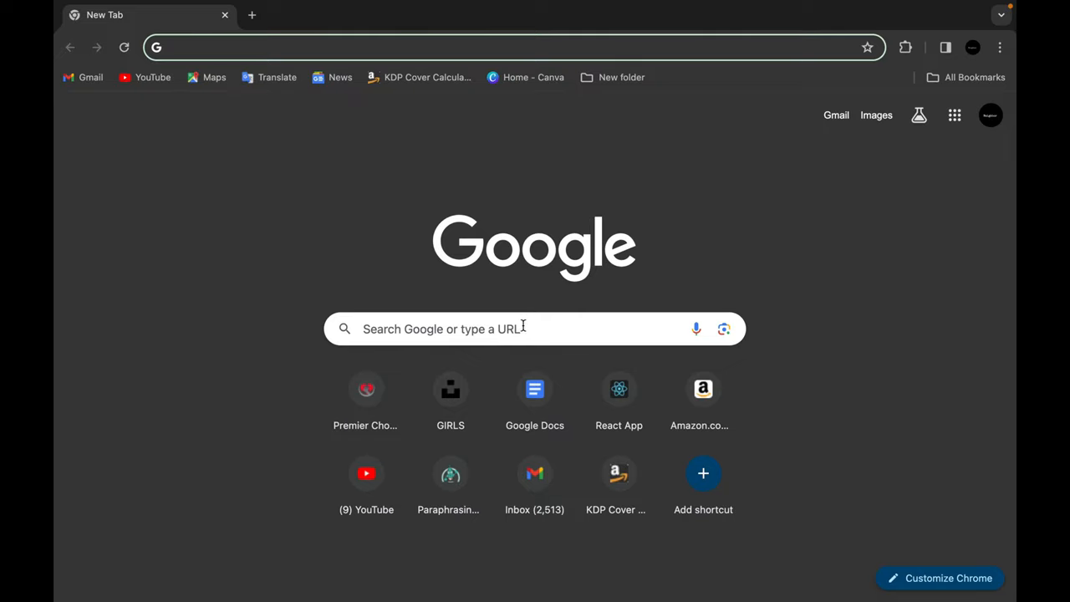
# Rerun the 'libreoffice' Google search and open the sponsored LibreOffice result.
pyautogui.click(522, 328)
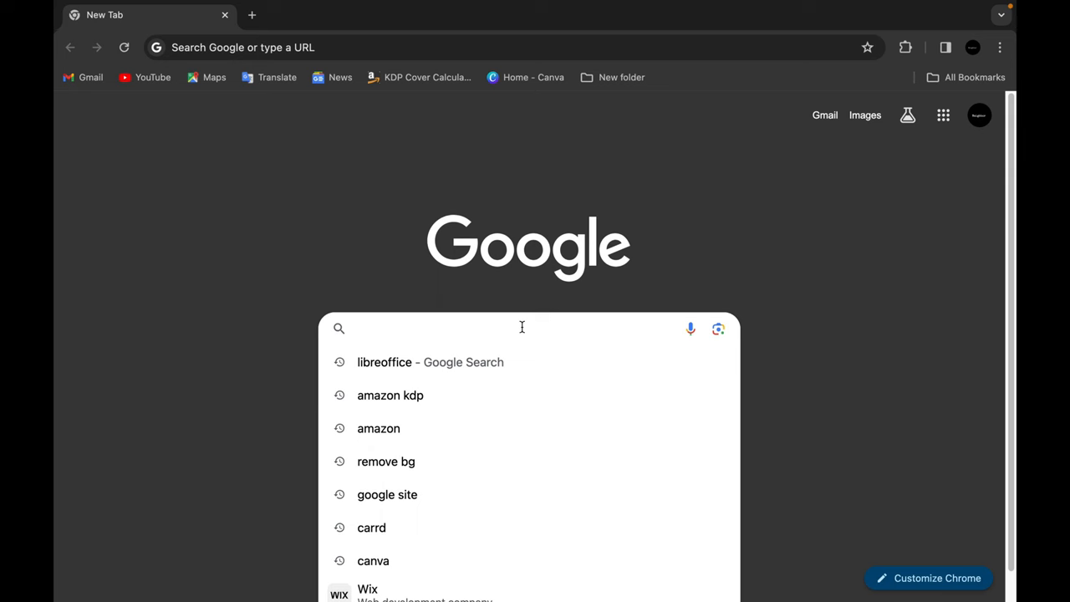
pyautogui.moveTo(428, 371)
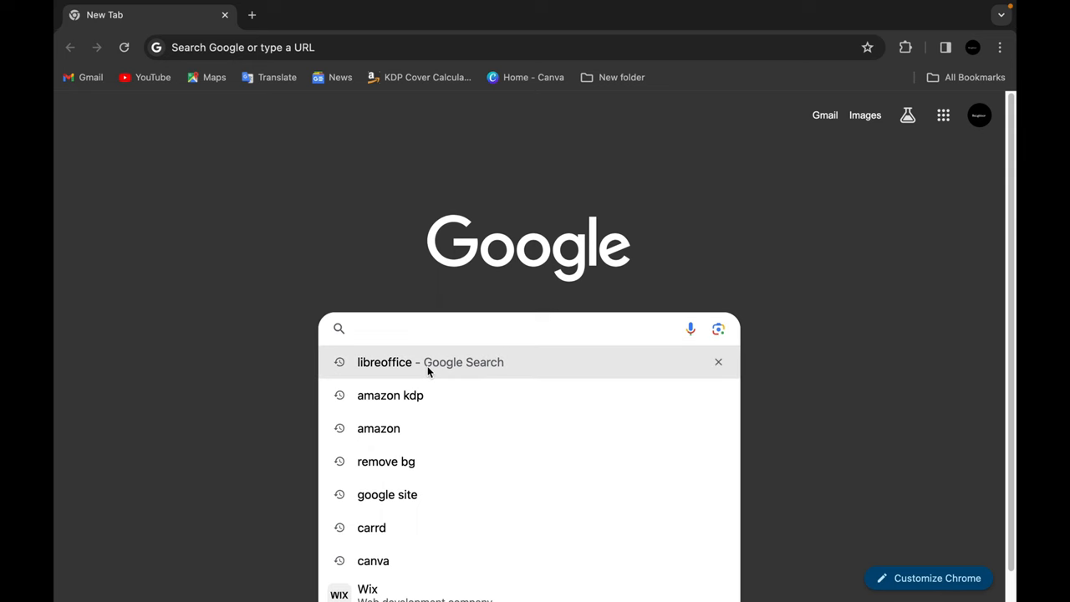
pyautogui.click(384, 362)
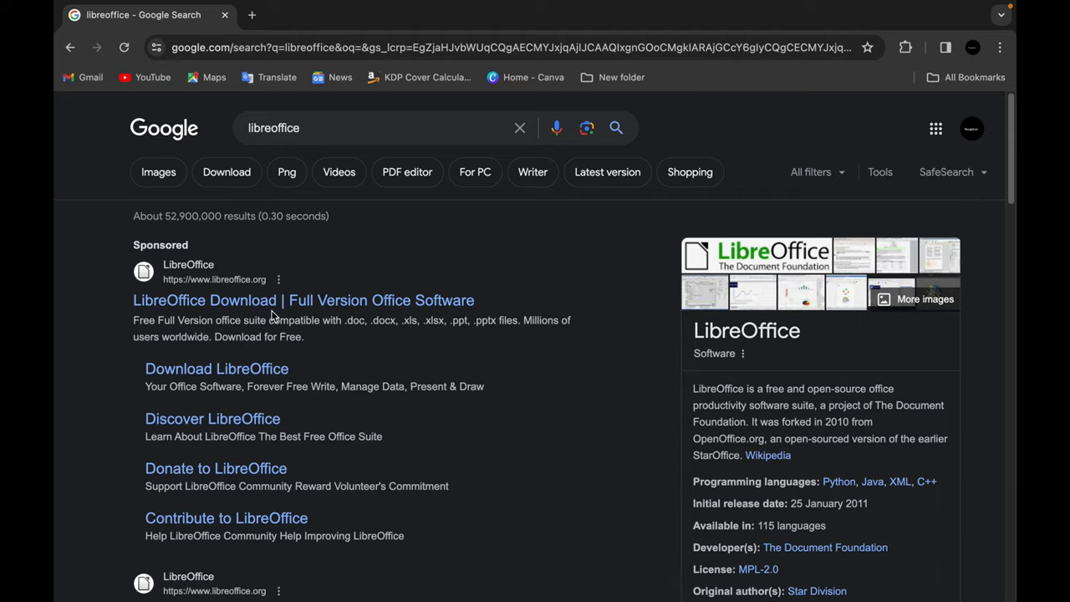
pyautogui.moveTo(233, 307)
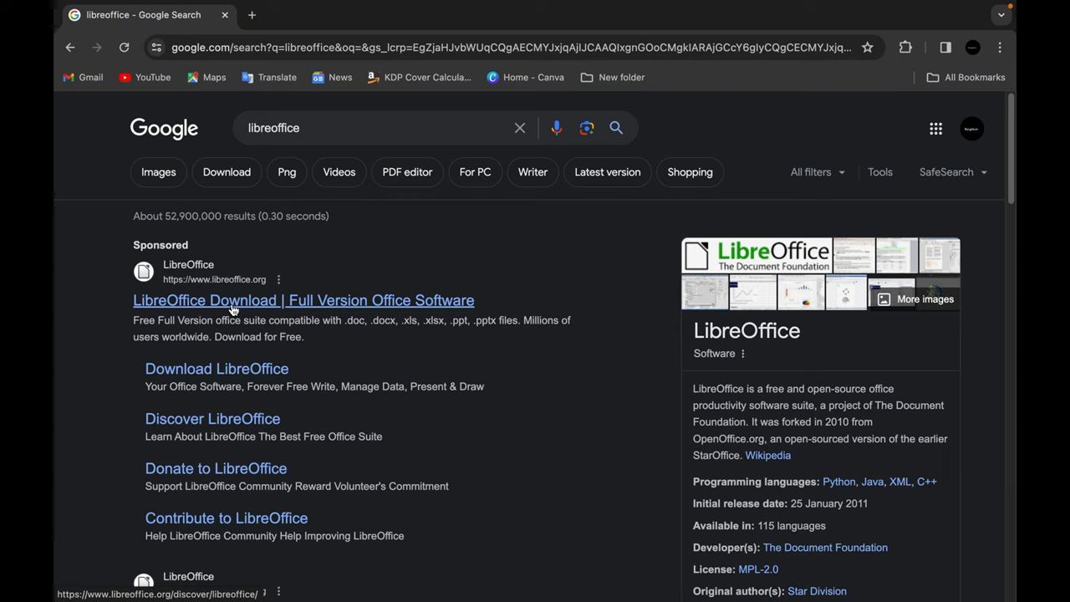
pyautogui.click(212, 419)
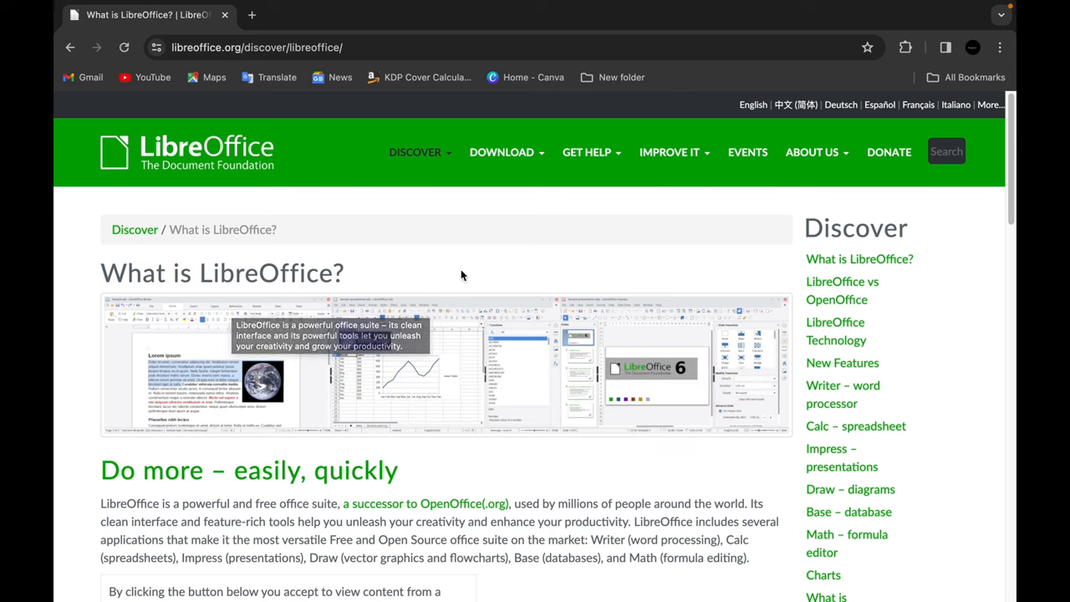
pyautogui.moveTo(527, 160)
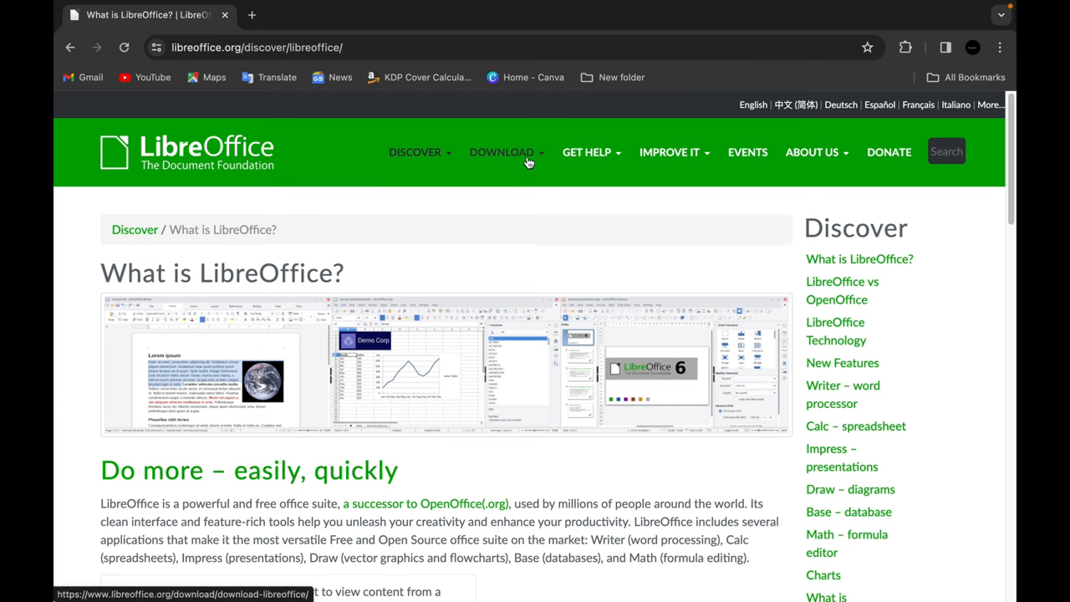
# Choose Download LibreOffice from the DOWNLOAD dropdown in the site header.
pyautogui.click(506, 152)
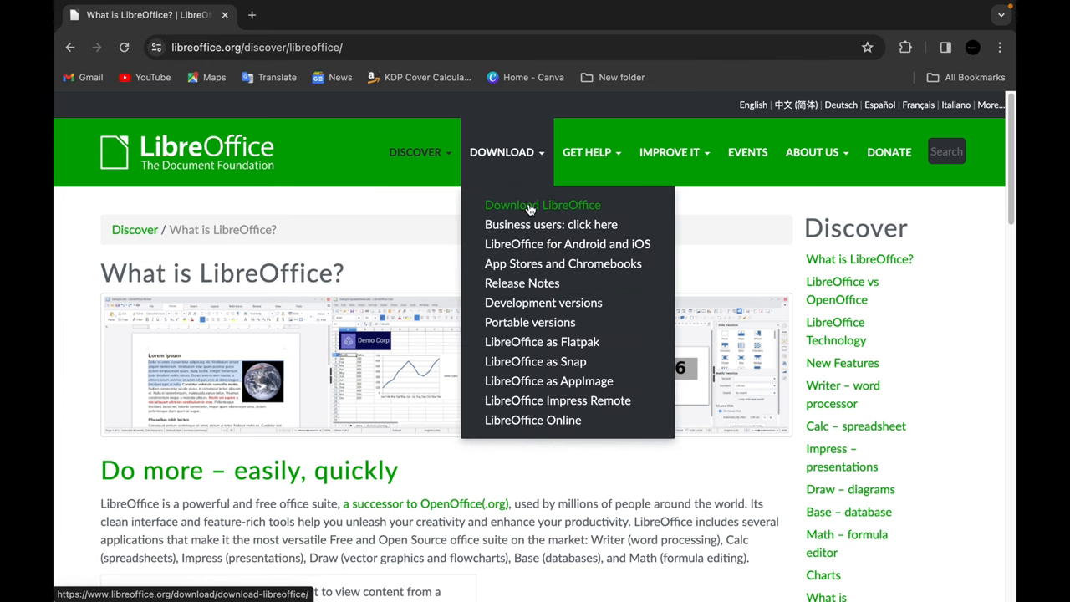
pyautogui.click(541, 205)
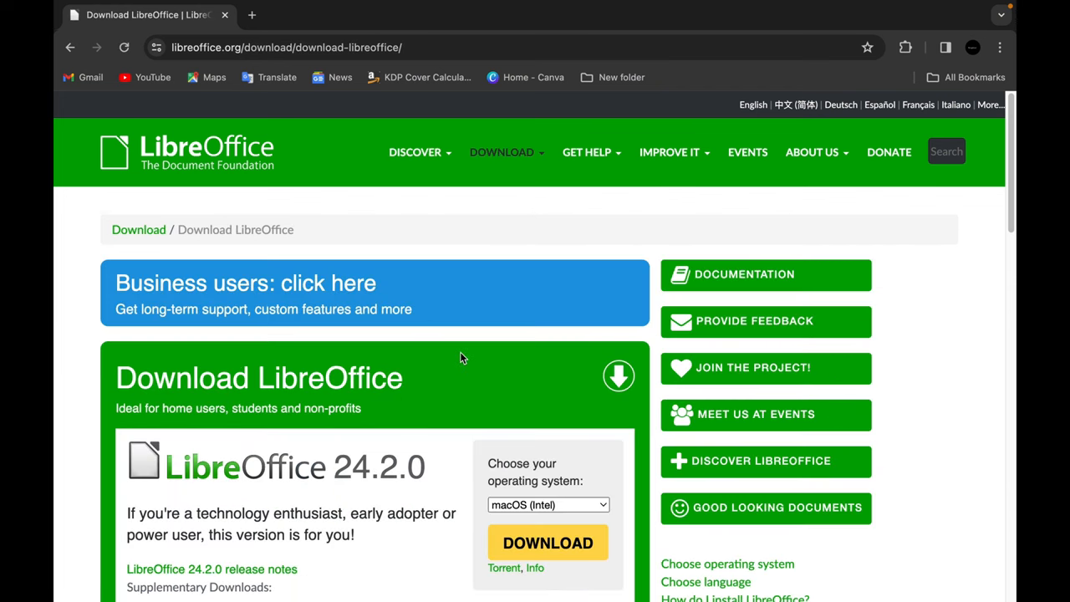
# Review the 24.2.0 and 7.6.4 macOS download sections, then bring up the Raycast launcher.
pyautogui.scroll(-3)
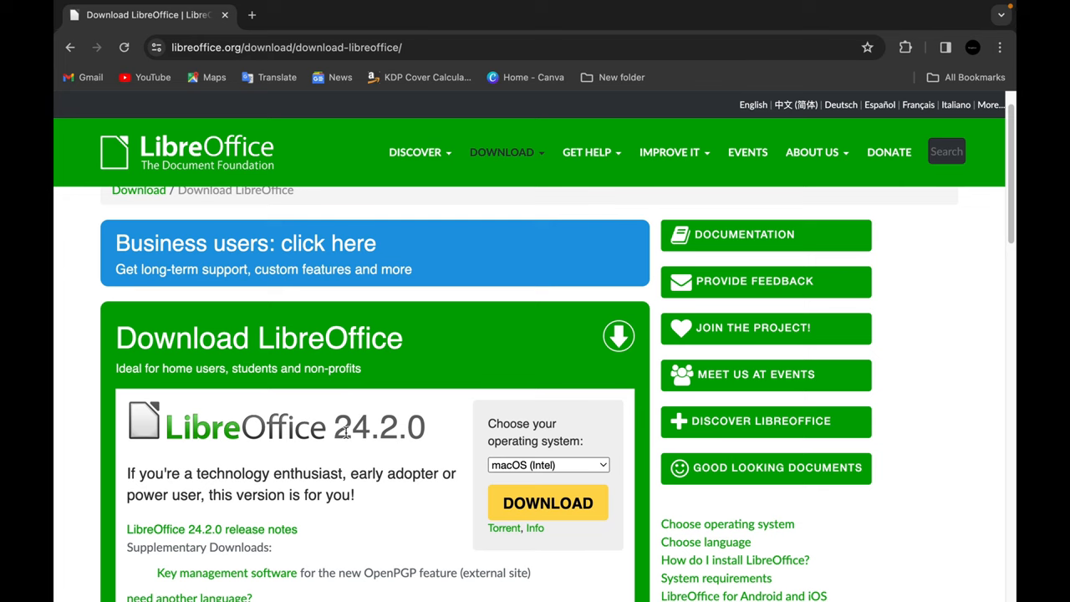
pyautogui.scroll(-3)
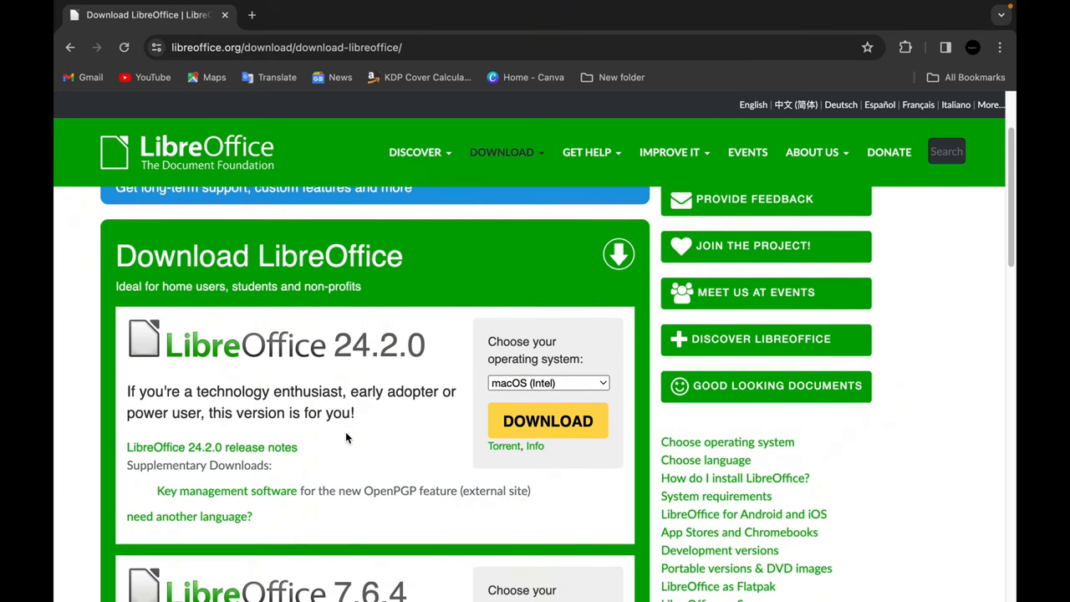
pyautogui.scroll(-3)
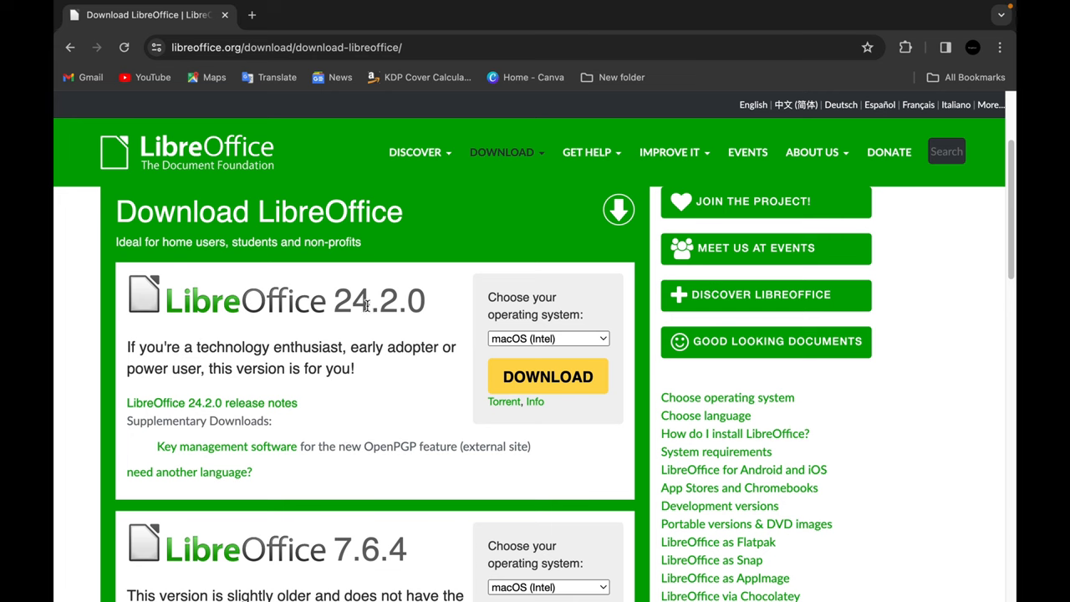
pyautogui.scroll(-3)
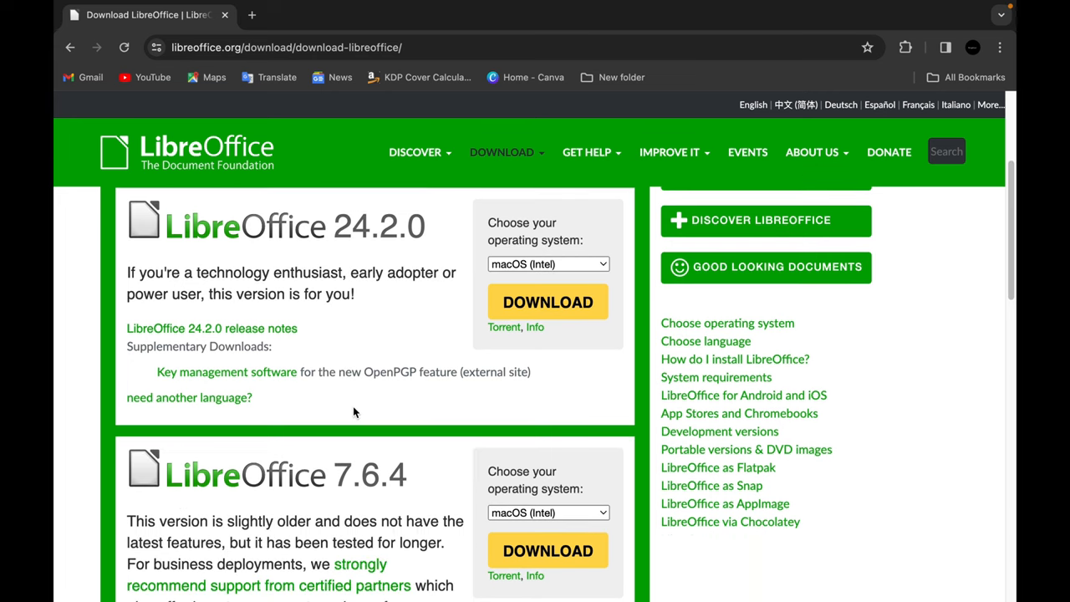
pyautogui.moveTo(368, 485)
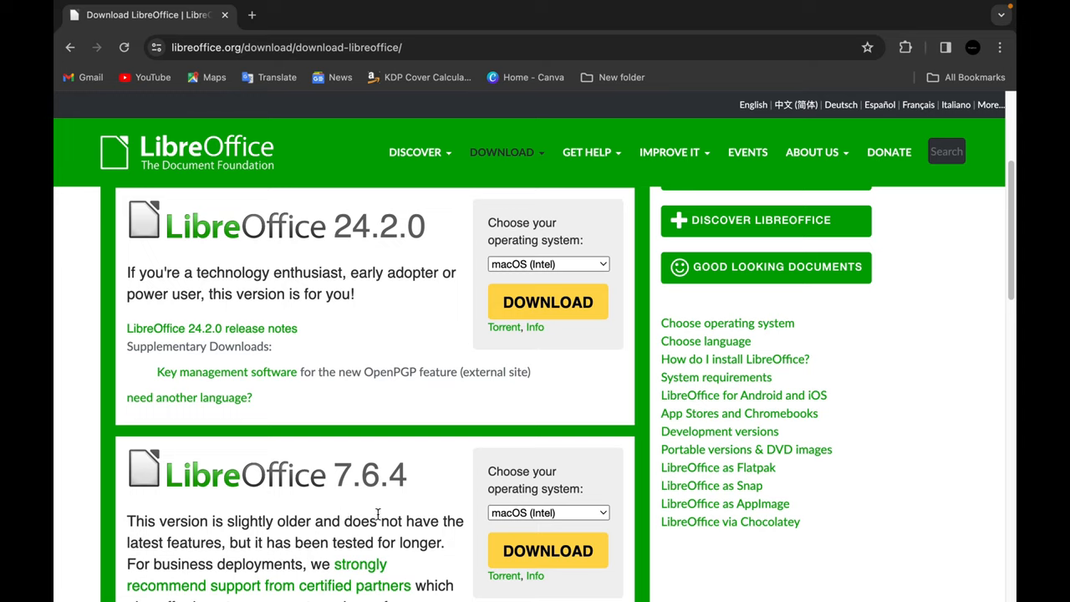
pyautogui.moveTo(367, 487)
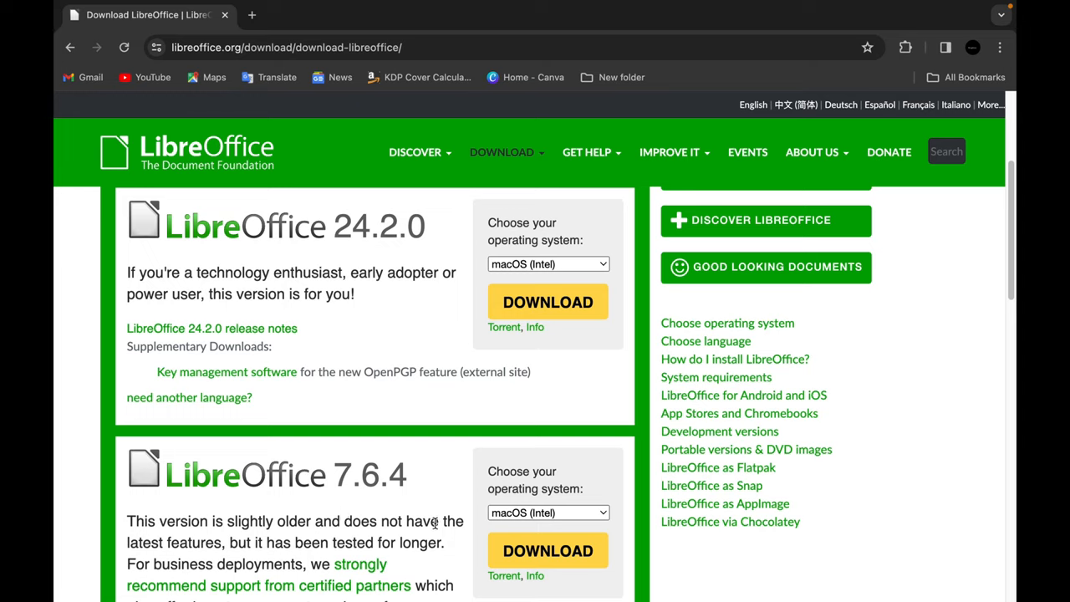
pyautogui.moveTo(419, 501)
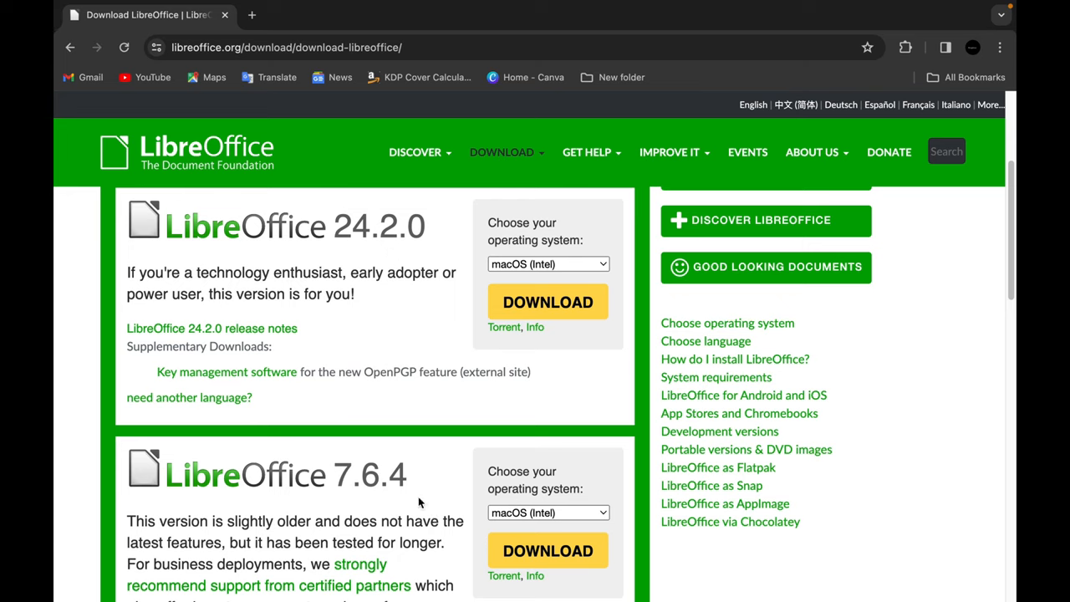
pyautogui.moveTo(437, 340)
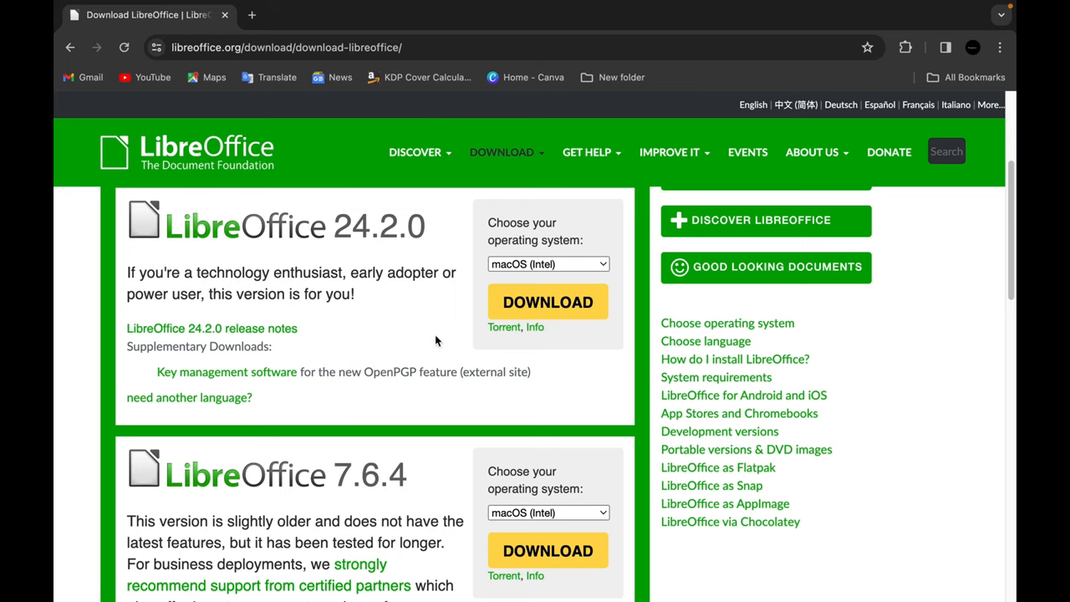
pyautogui.moveTo(390, 291)
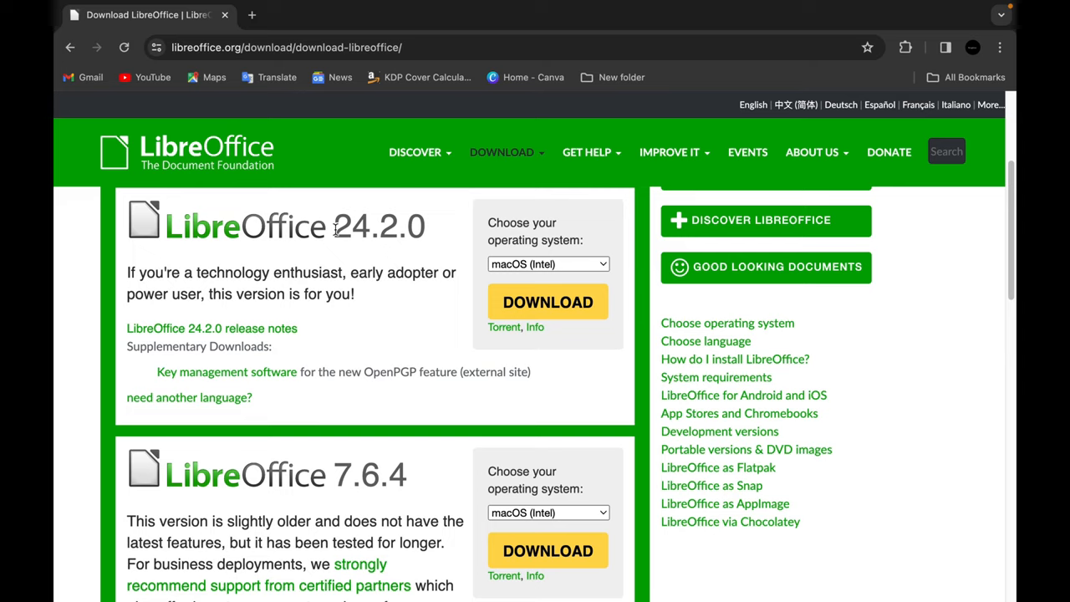
pyautogui.moveTo(251, 473)
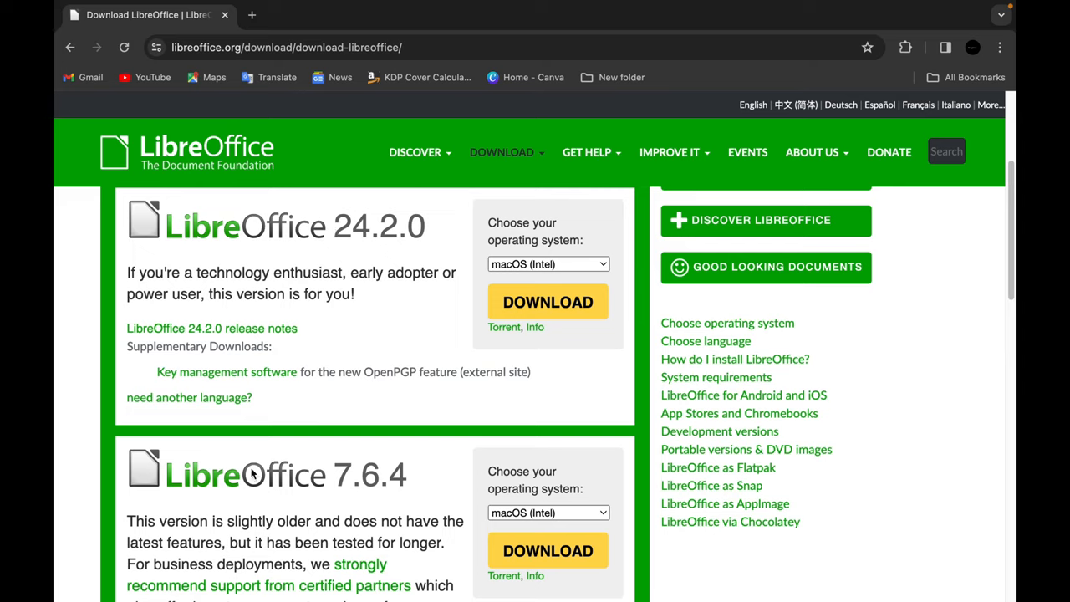
pyautogui.moveTo(276, 312)
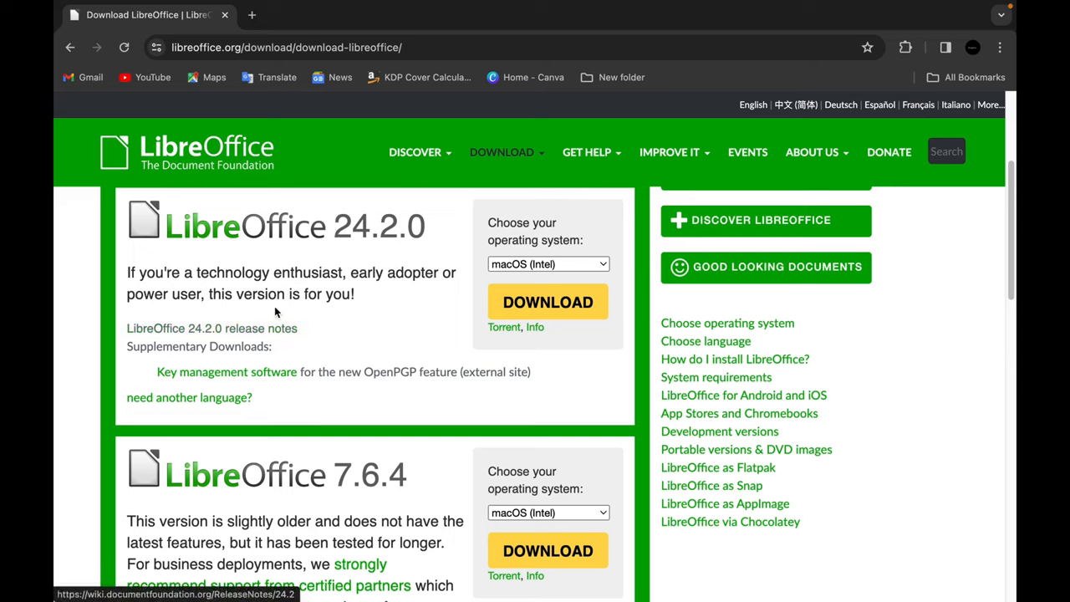
pyautogui.moveTo(393, 301)
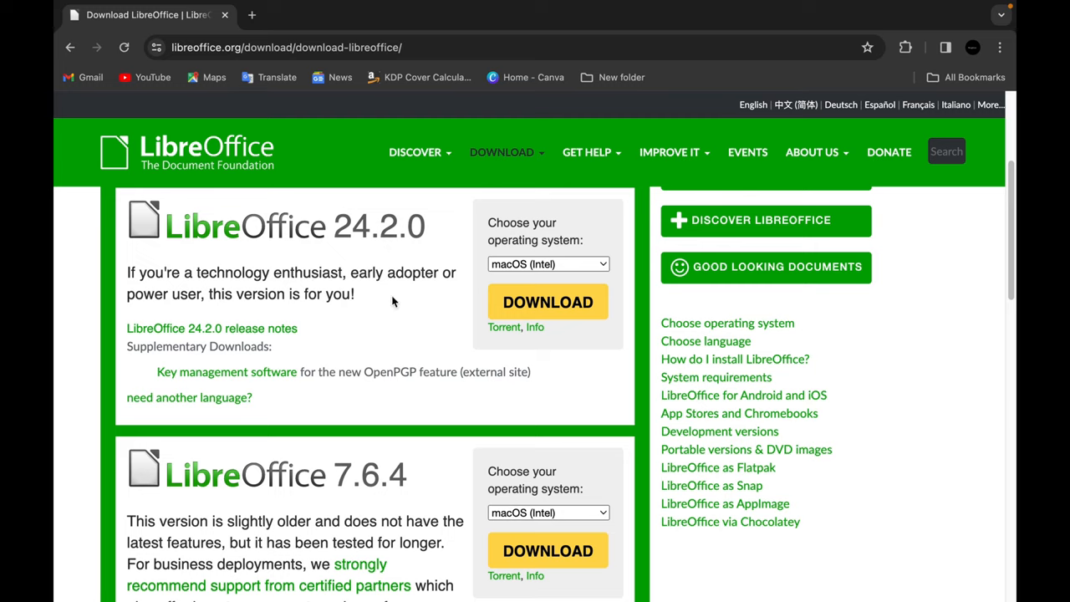
pyautogui.moveTo(360, 480)
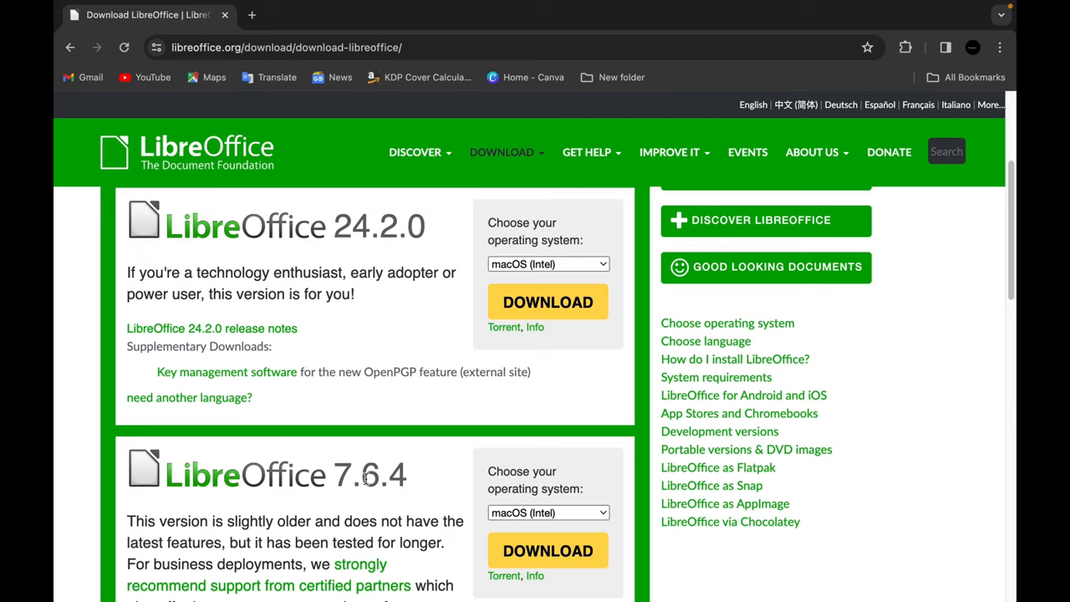
pyautogui.click(548, 550)
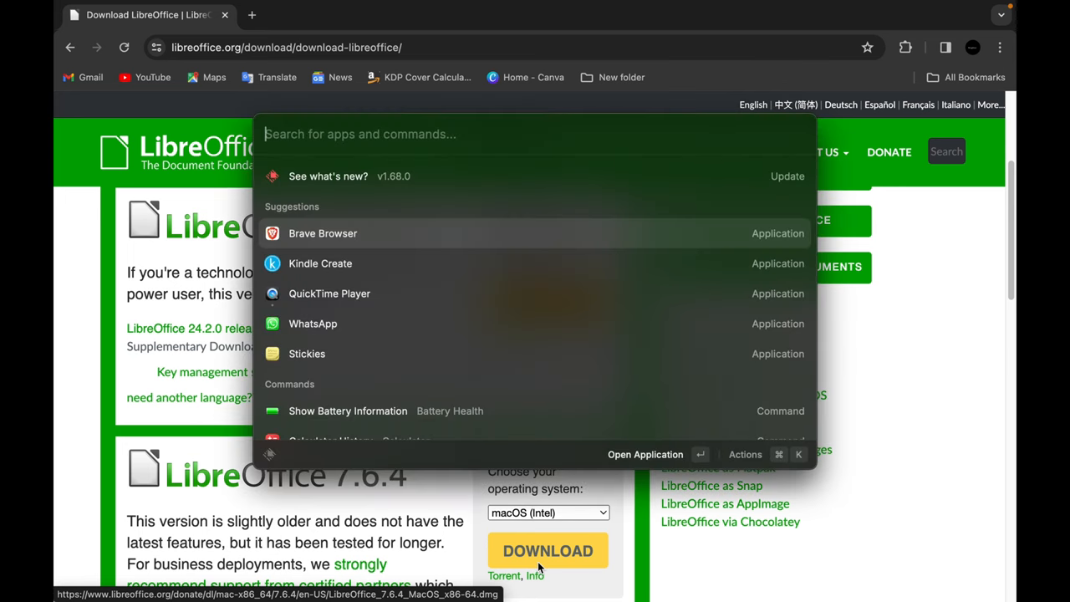
# Search 'li' in Raycast and launch the LibreOffice application.
pyautogui.write('libr')
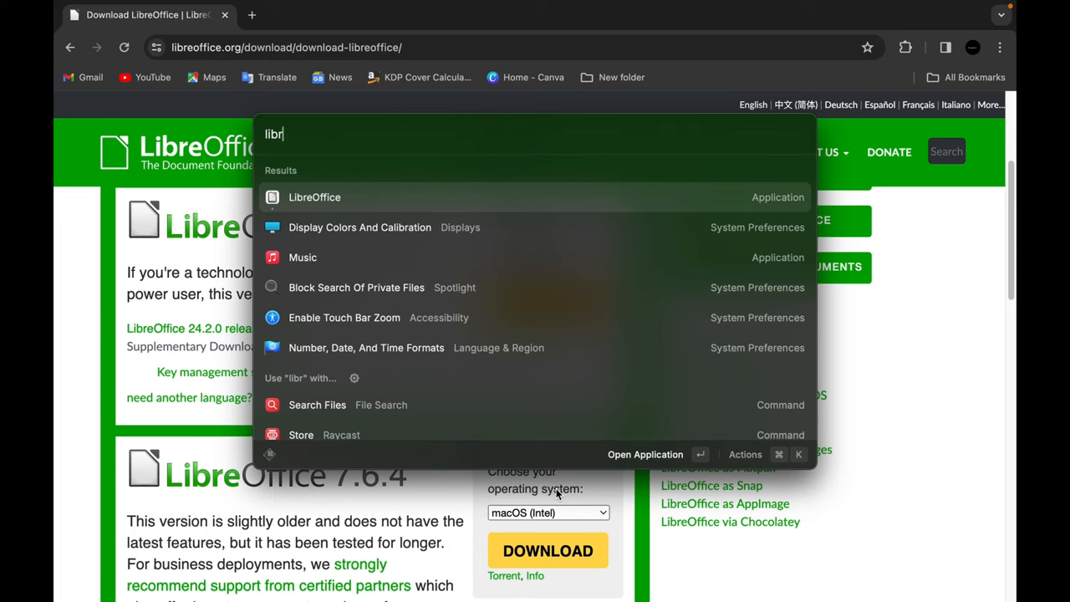
pyautogui.click(314, 196)
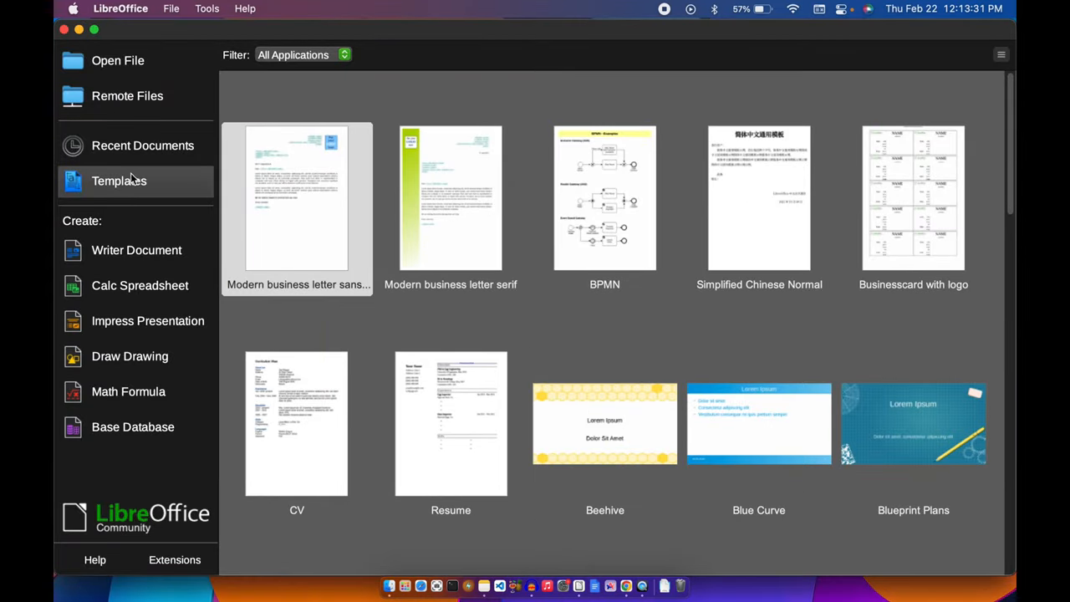
pyautogui.click(142, 145)
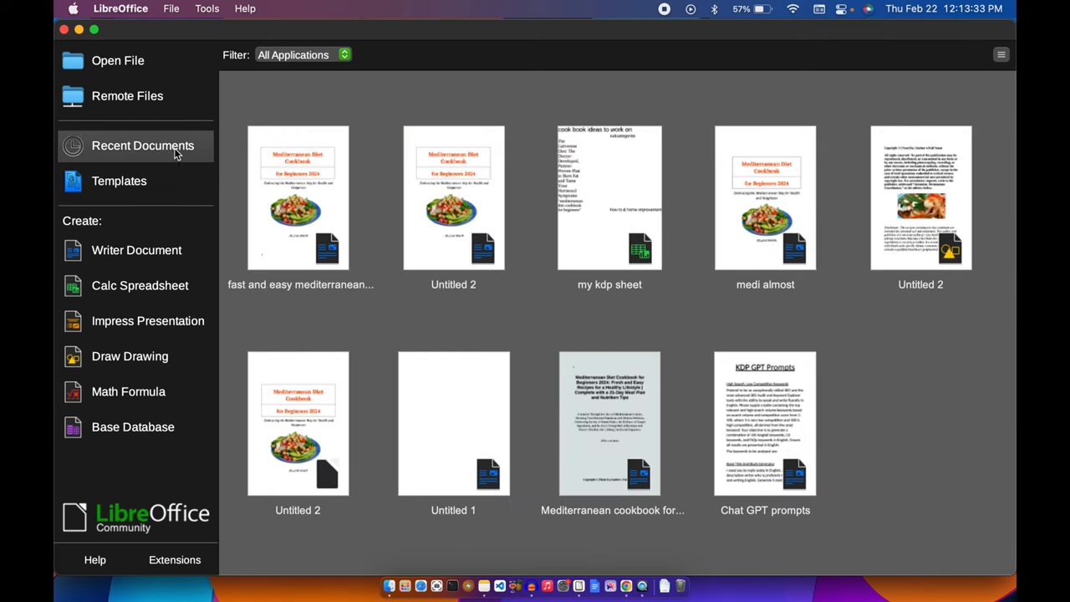
pyautogui.click(119, 180)
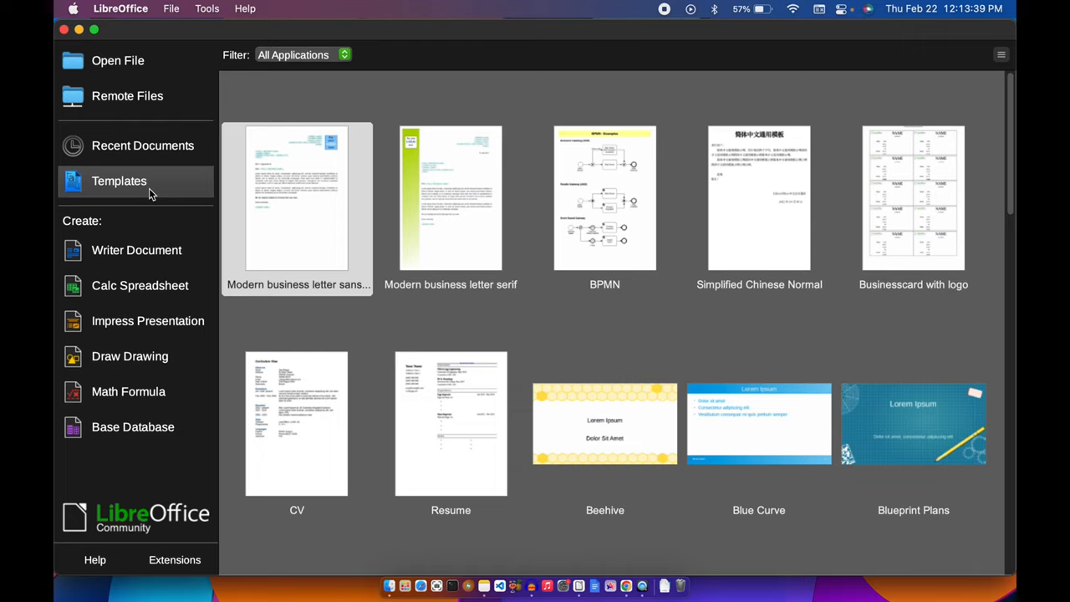
pyautogui.moveTo(136, 249)
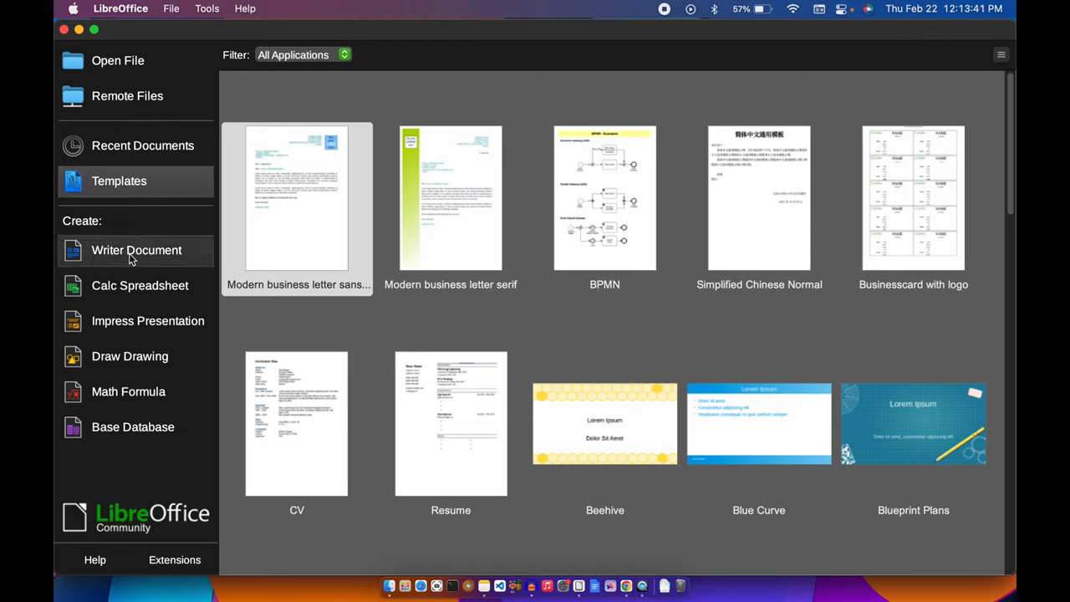
pyautogui.moveTo(140, 285)
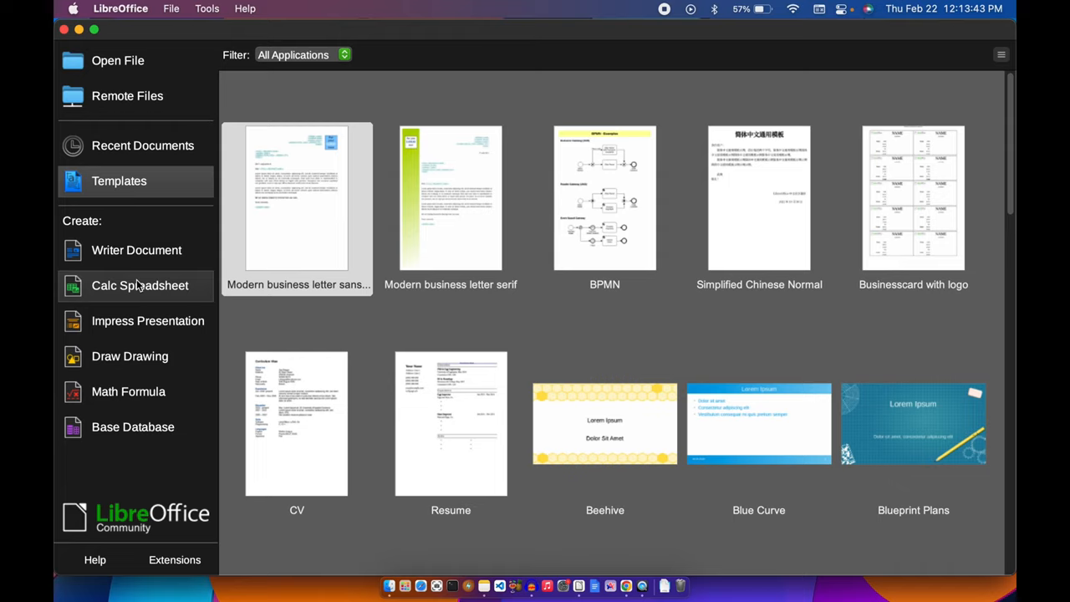
pyautogui.moveTo(151, 325)
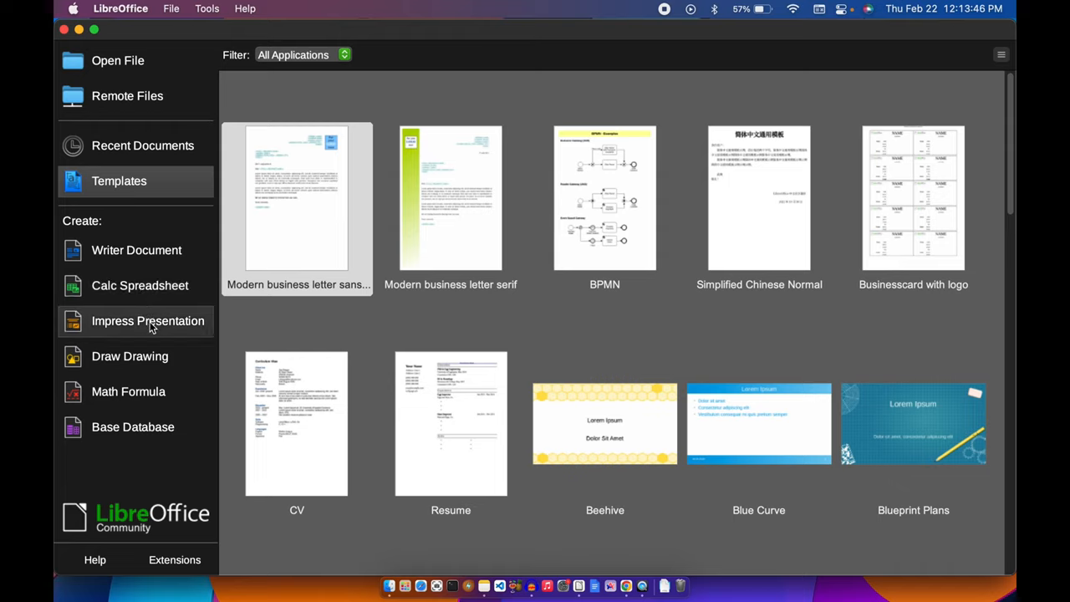
pyautogui.moveTo(144, 385)
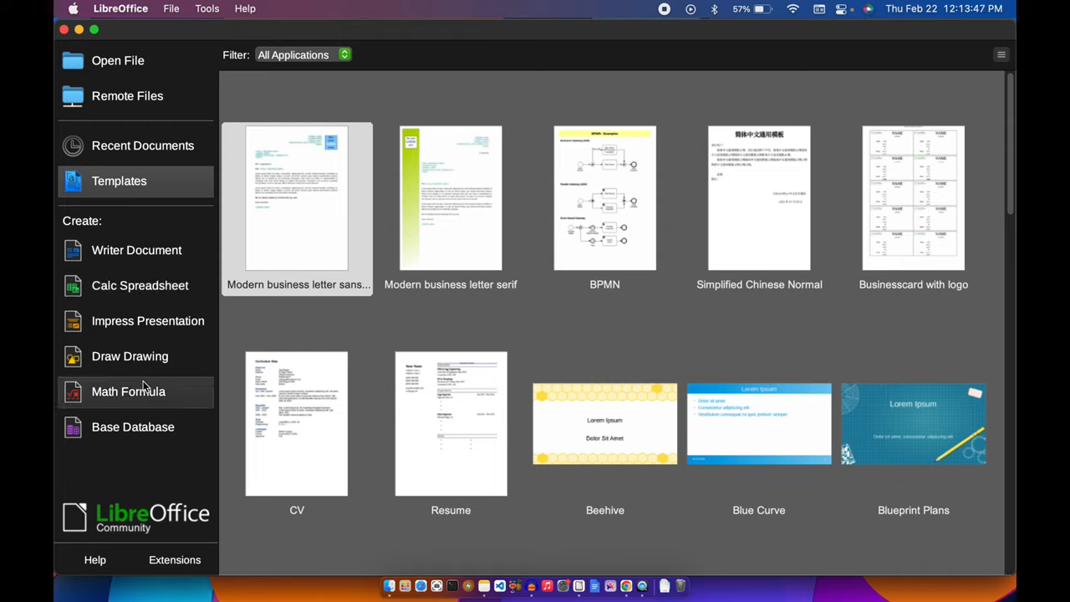
pyautogui.moveTo(146, 427)
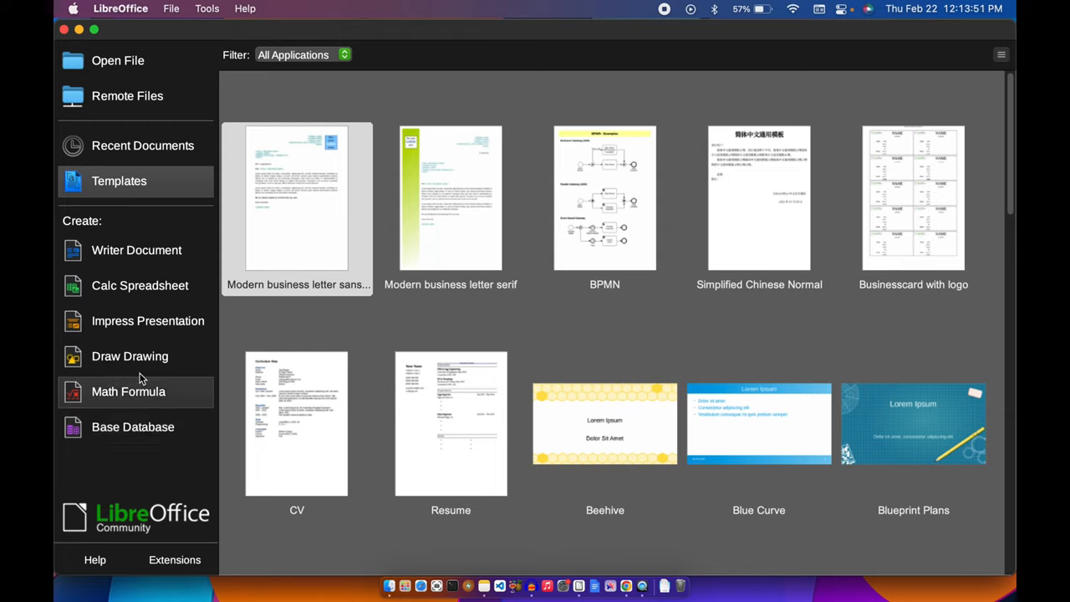
pyautogui.moveTo(136, 250)
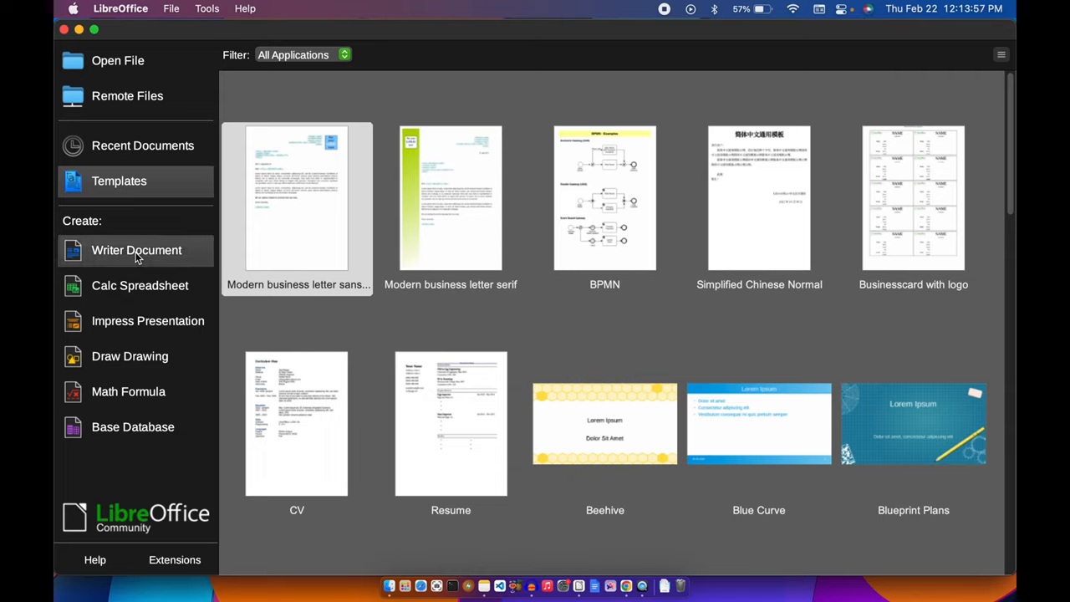
pyautogui.click(136, 250)
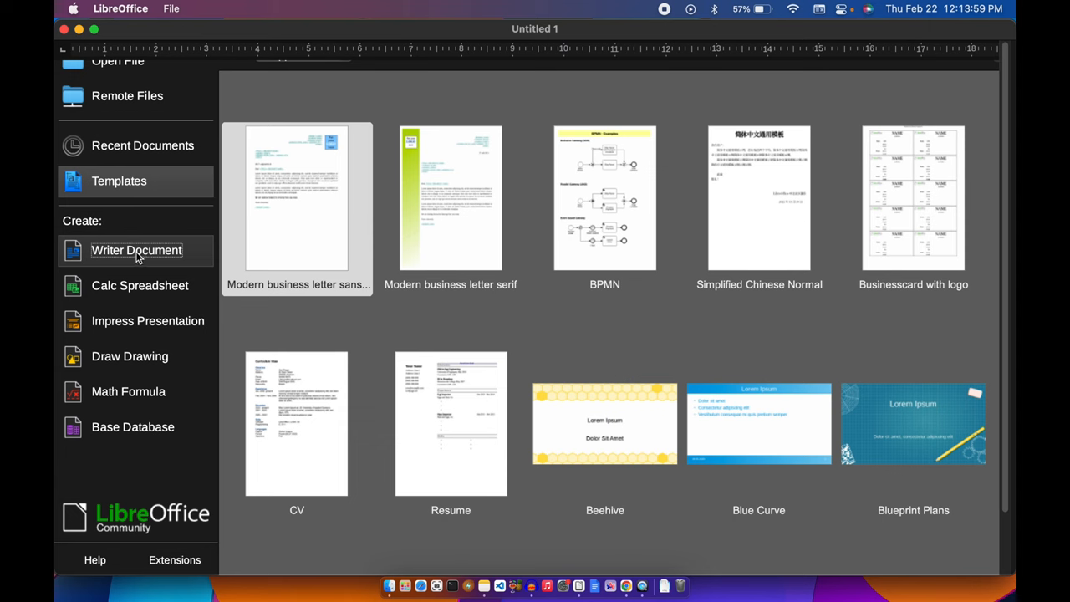
# Create a Writer document from the Start Center and dismiss Tip of the Day.
pyautogui.click(136, 250)
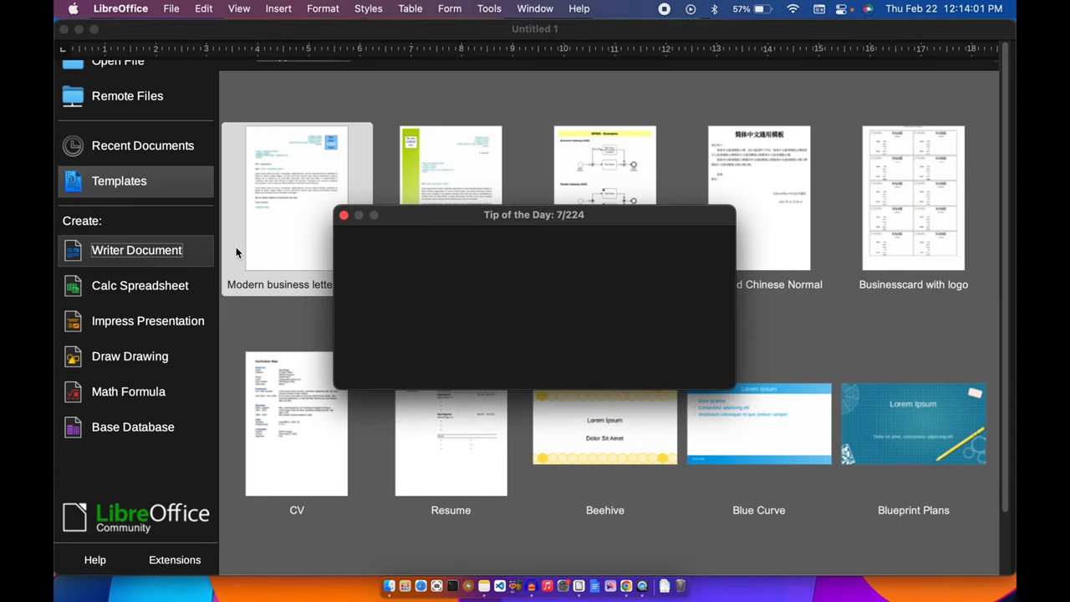
pyautogui.click(136, 250)
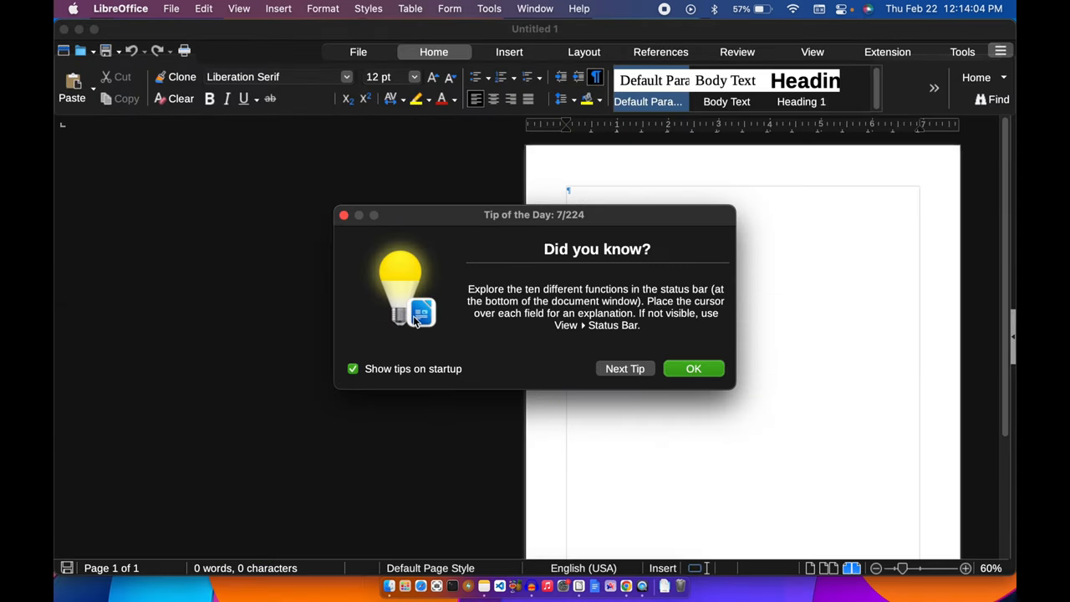
pyautogui.moveTo(625, 369)
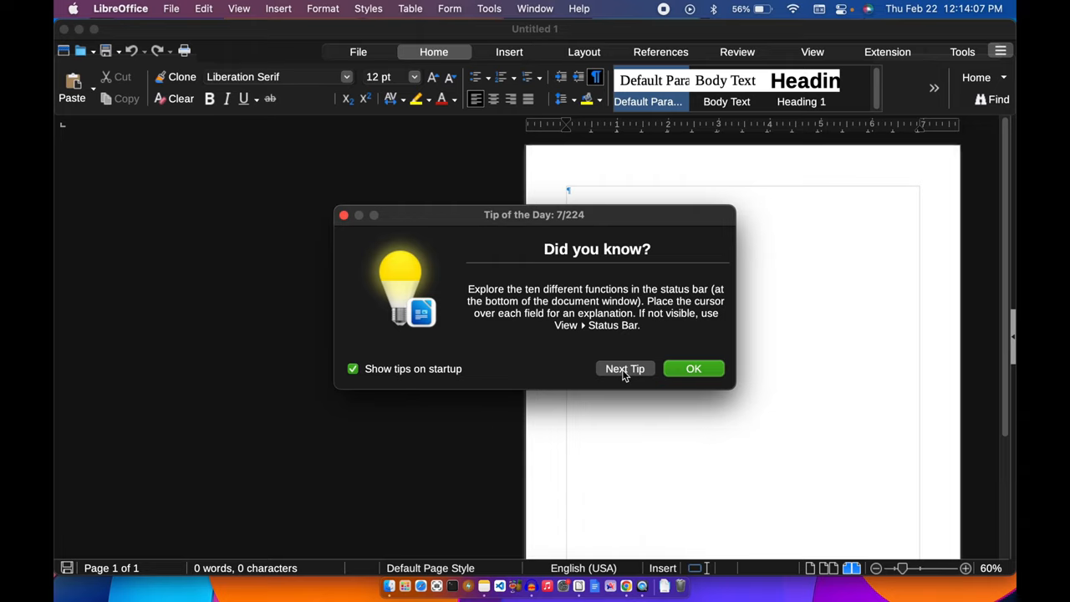
pyautogui.click(693, 367)
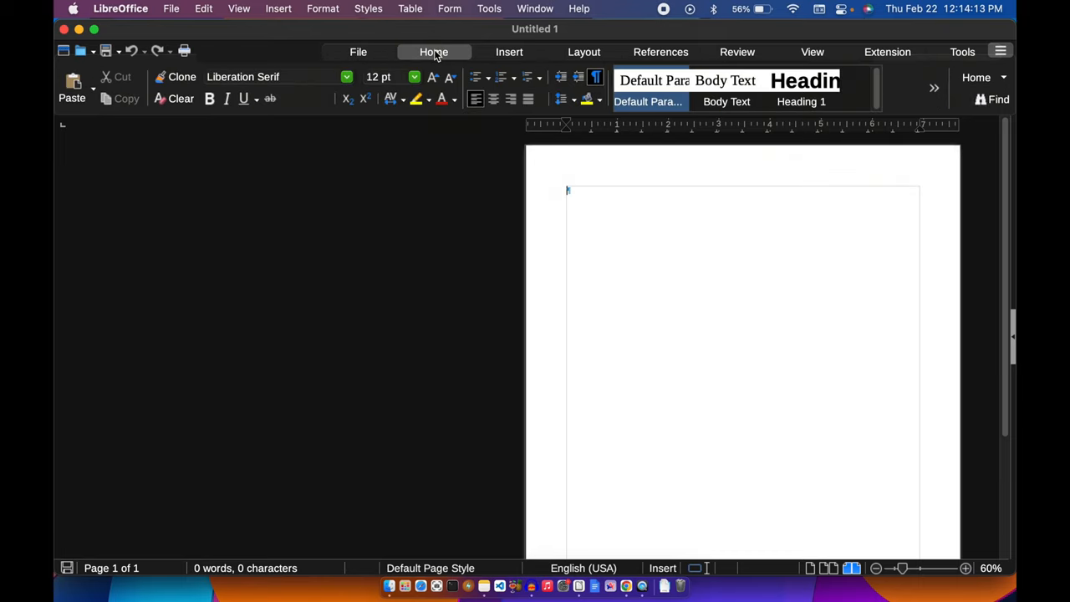
# Browse the Insert, References and Home tabs, then type 'jjjfvnj' in the document.
pyautogui.click(508, 52)
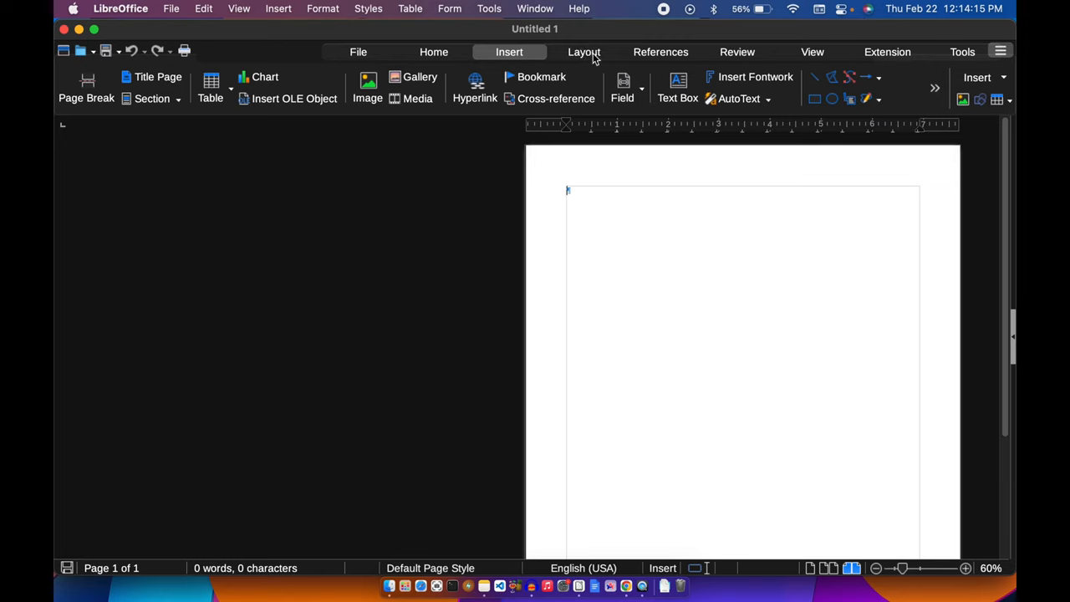
pyautogui.click(660, 52)
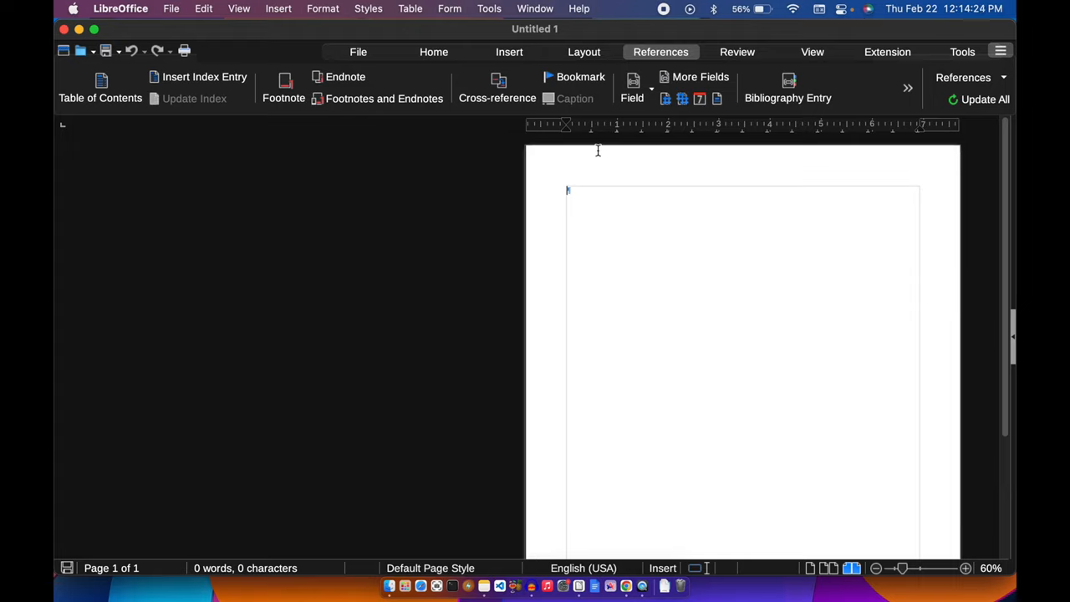
pyautogui.click(433, 52)
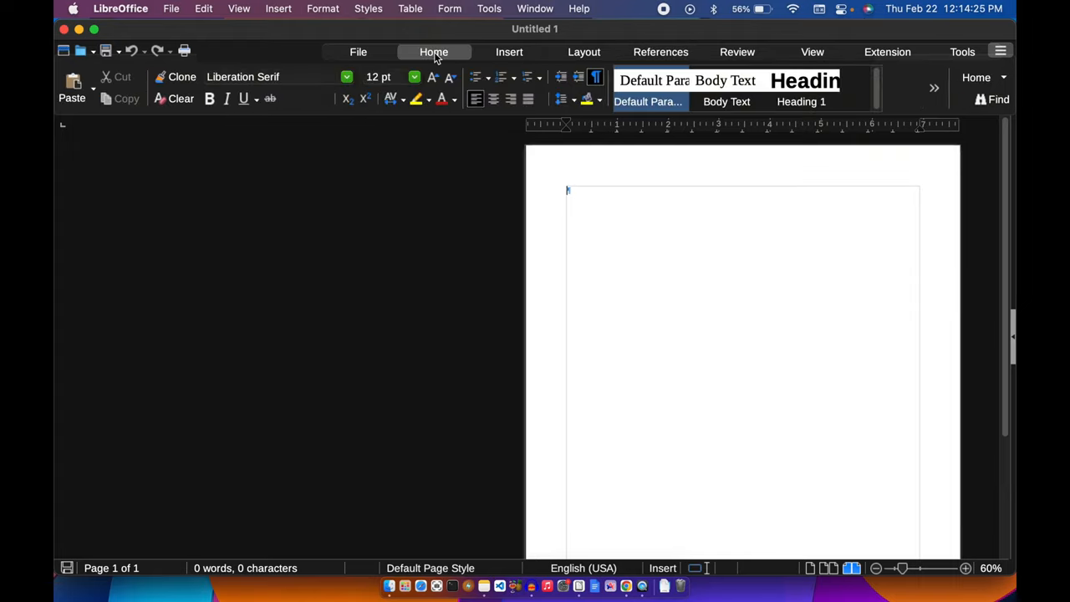
pyautogui.write('jjjfvnjkjtjkt')
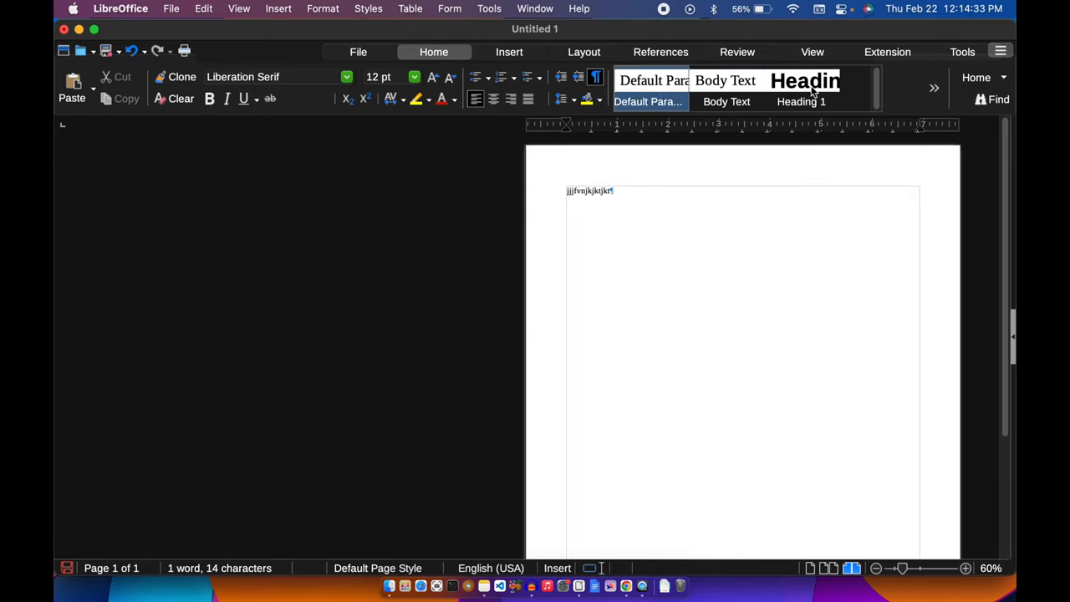
# Apply Heading 1 to the 'jjjfvnjkjktjkt' line and select the heading word.
pyautogui.click(801, 101)
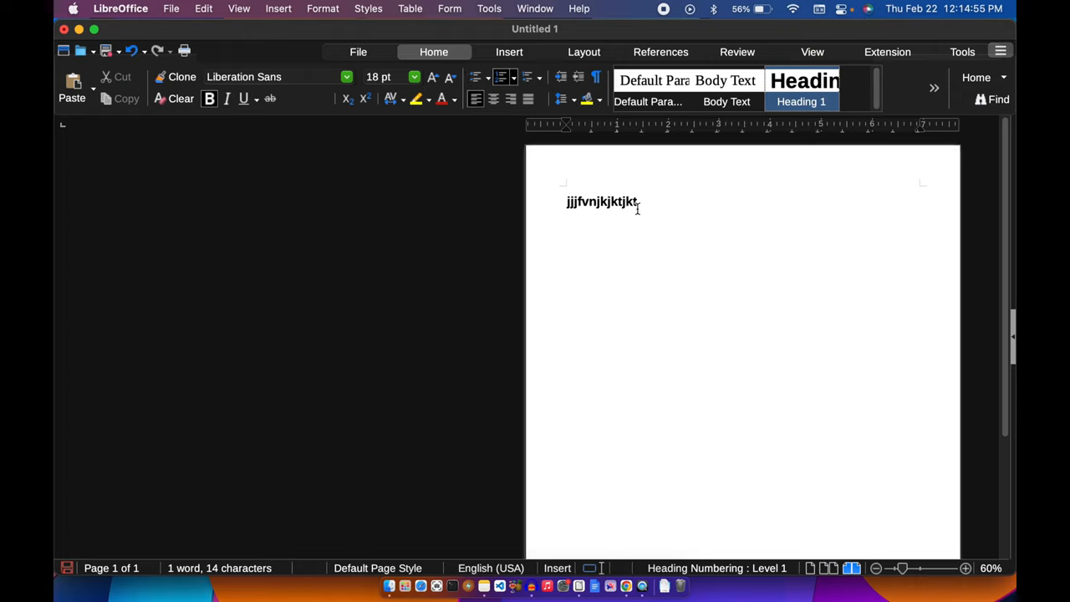
pyautogui.doubleClick(600, 201)
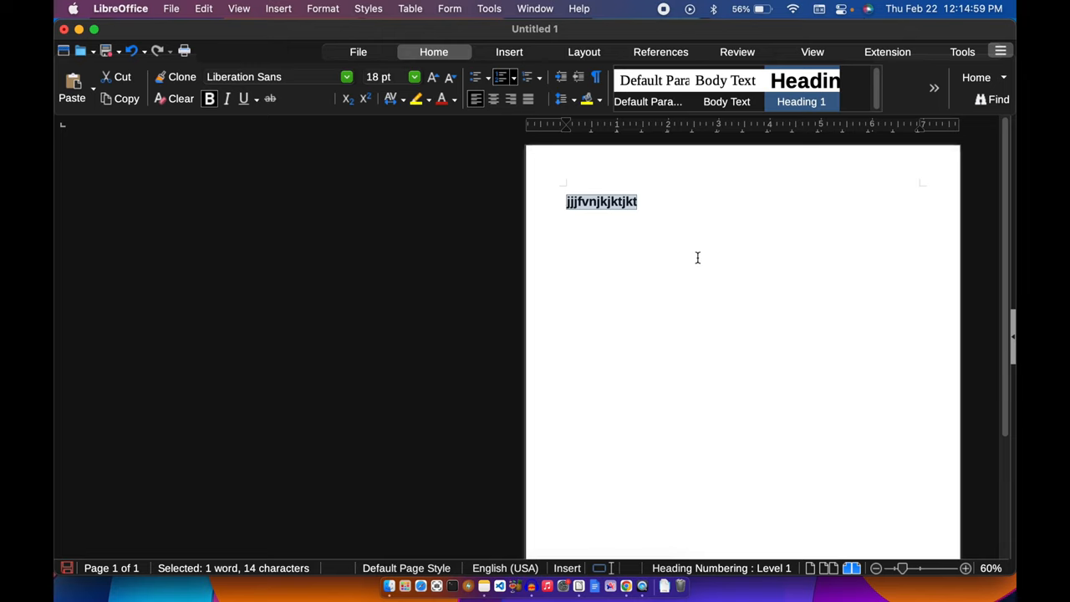
pyautogui.click(172, 9)
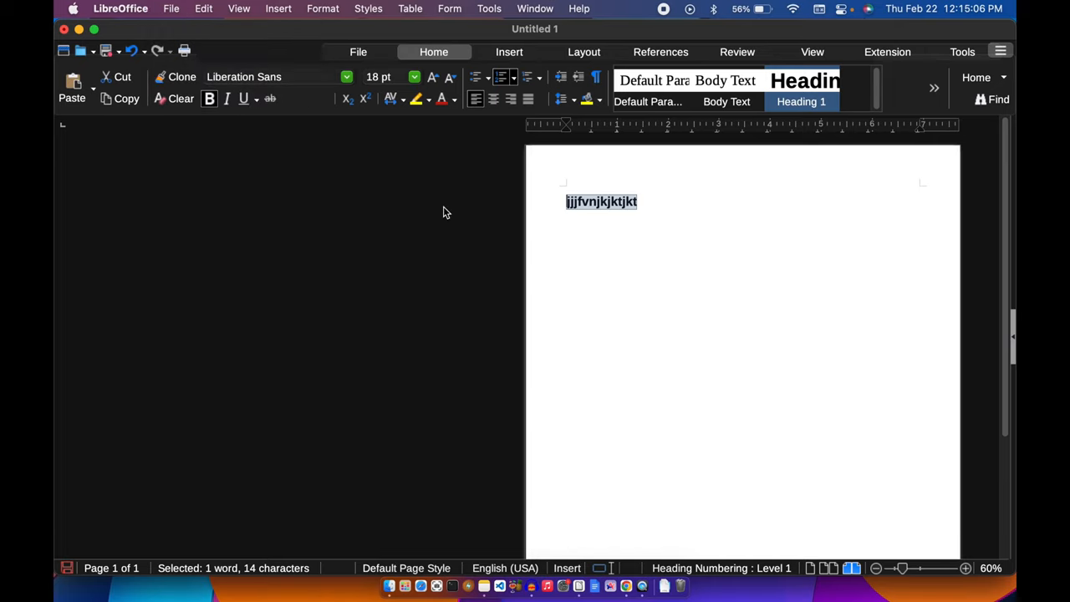
pyautogui.press('cmd+s')
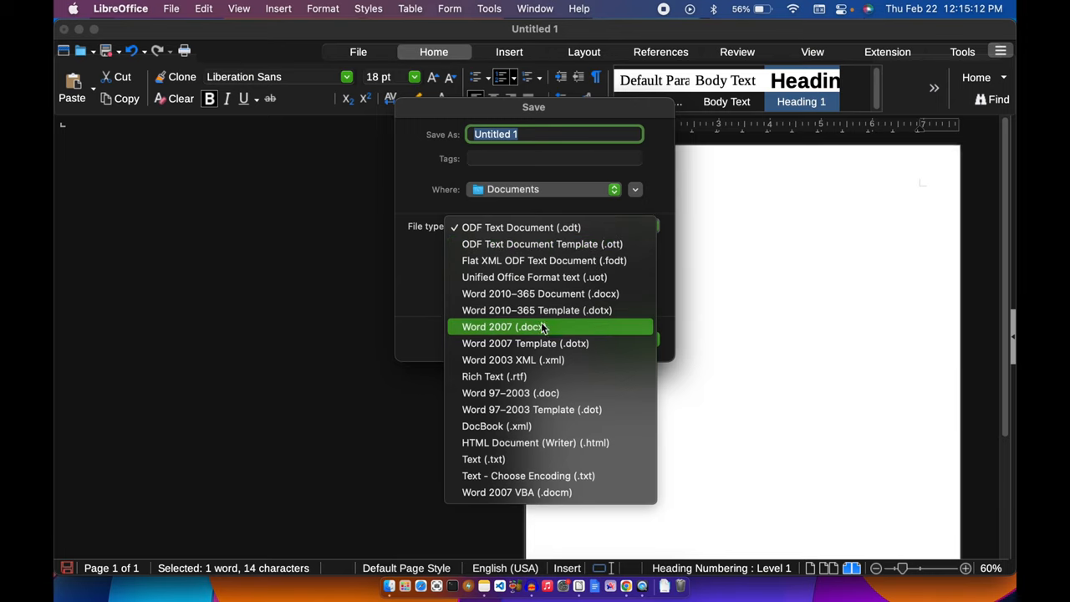
pyautogui.moveTo(541, 336)
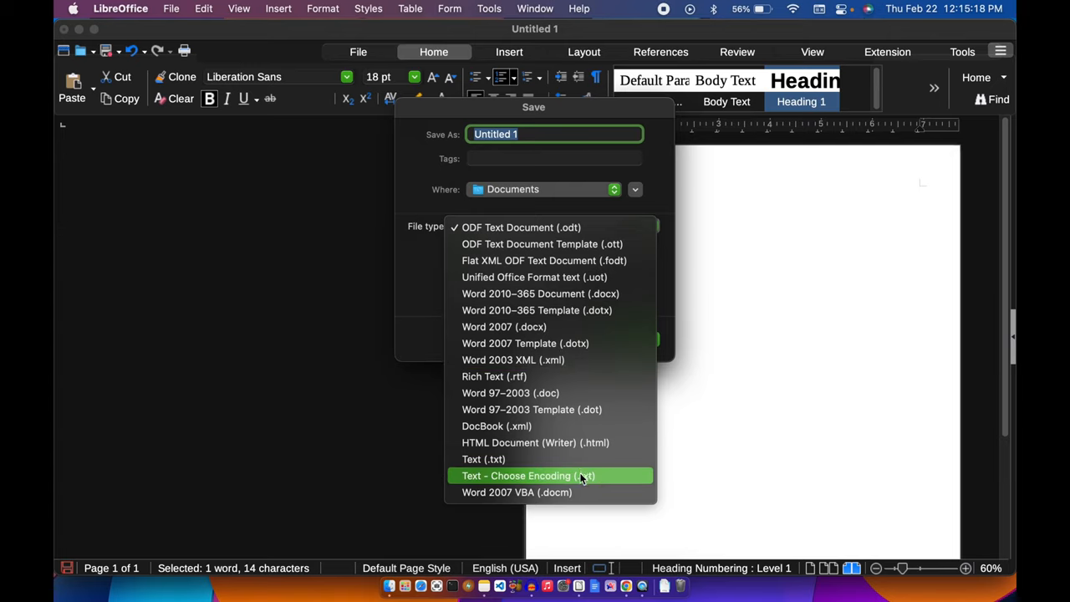
pyautogui.moveTo(525, 350)
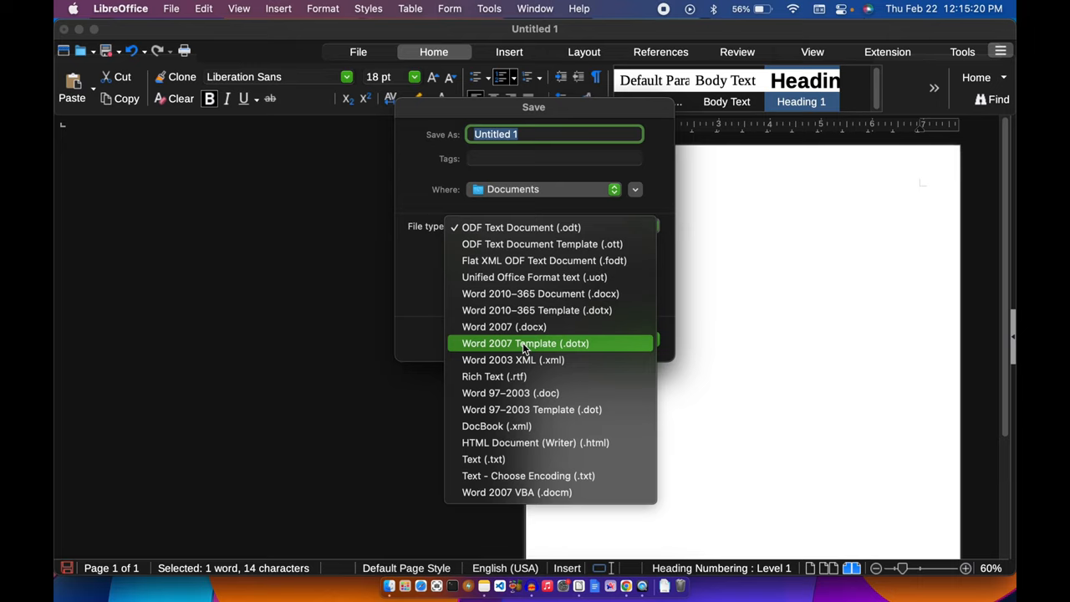
pyautogui.click(521, 227)
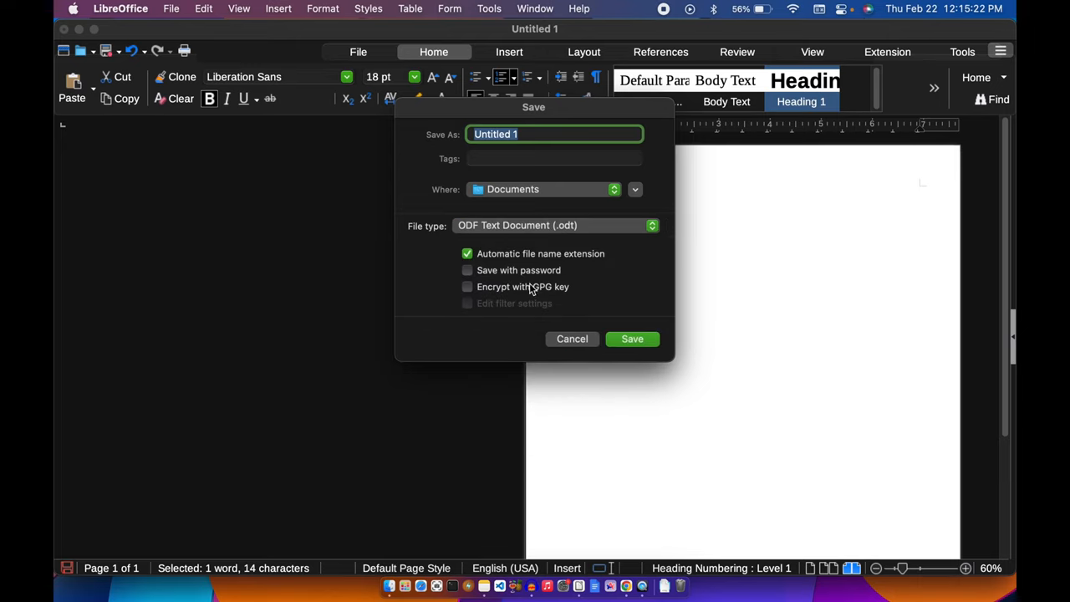
pyautogui.click(571, 338)
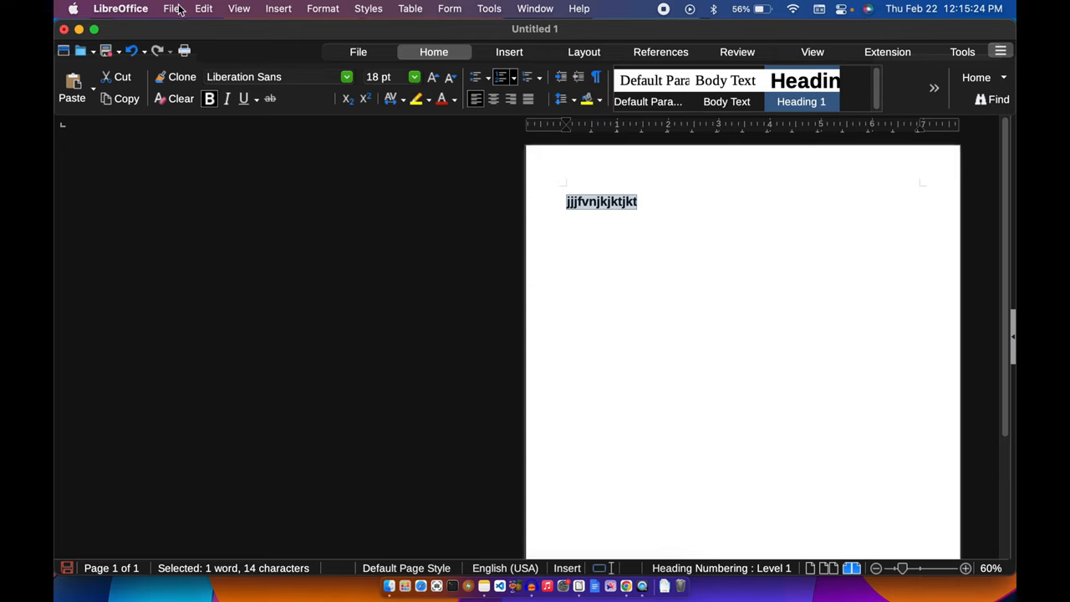
pyautogui.click(172, 9)
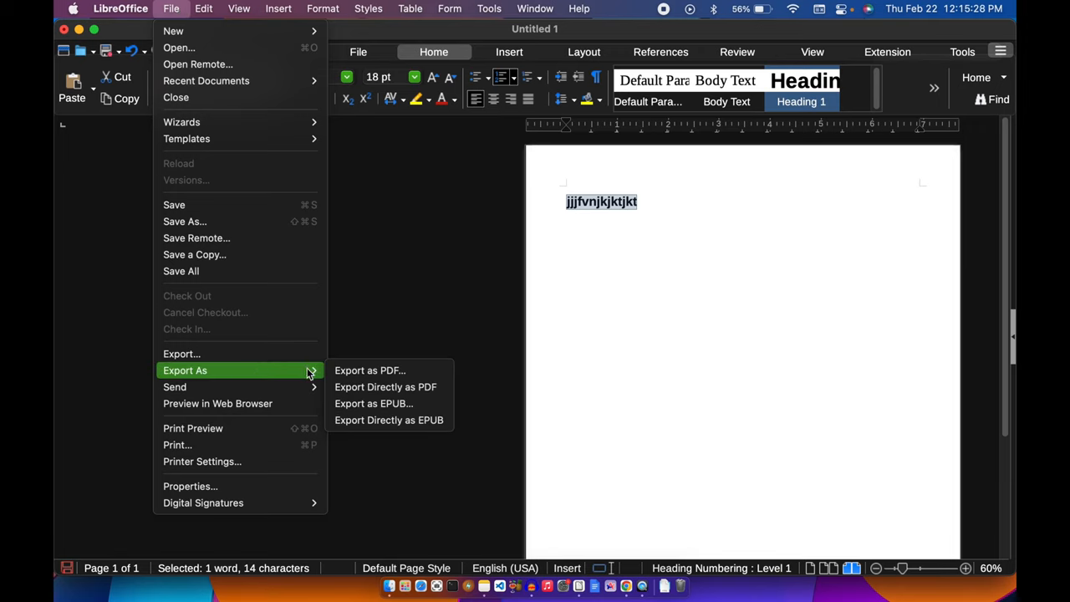
pyautogui.moveTo(385, 386)
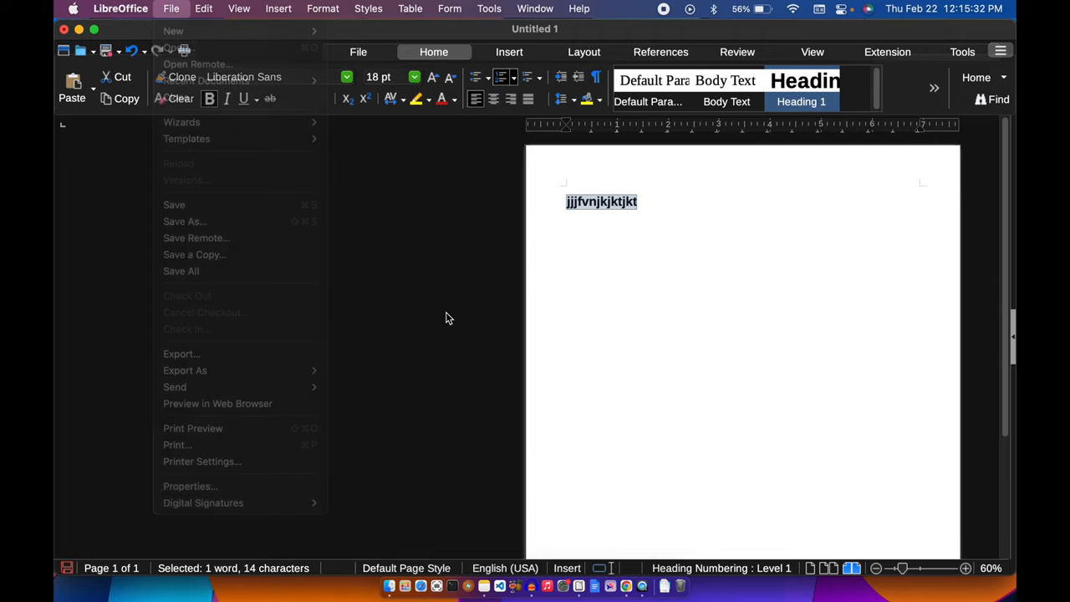
pyautogui.click(587, 273)
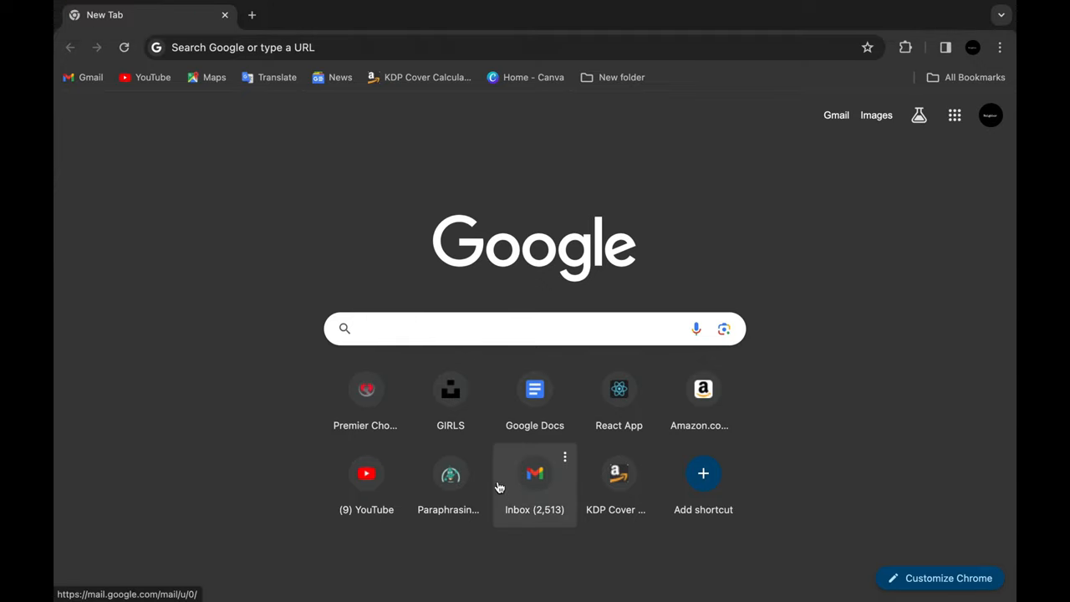
pyautogui.moveTo(558, 11)
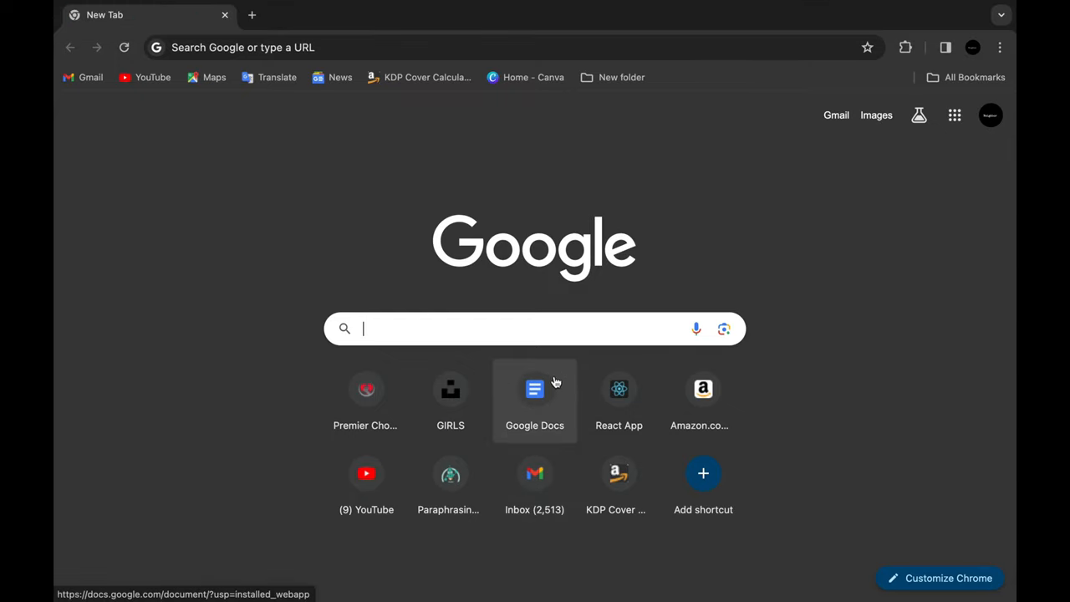
pyautogui.moveTo(557, 6)
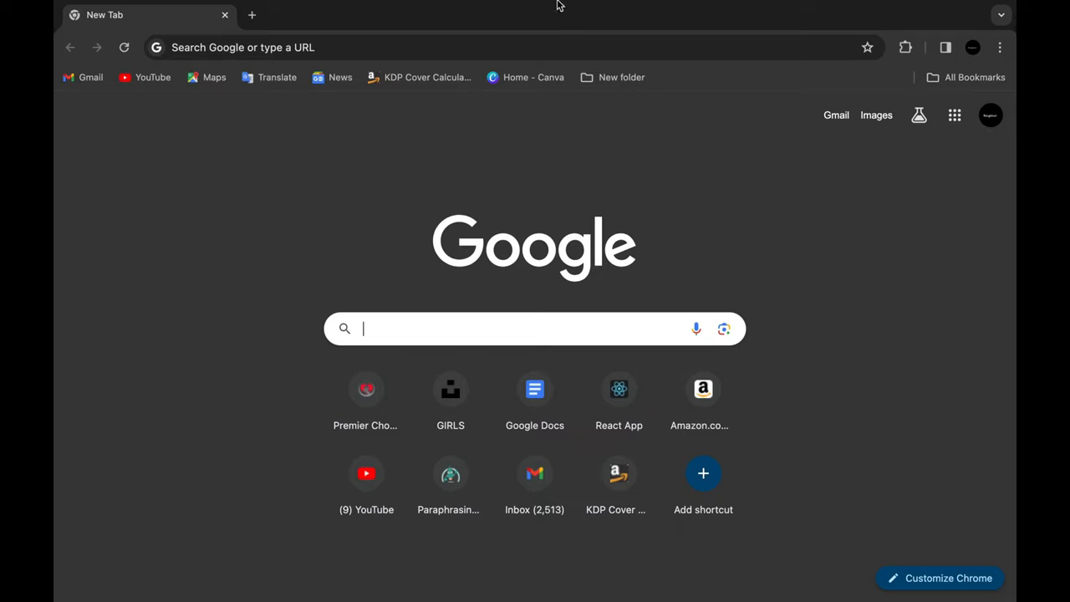
pyautogui.moveTo(479, 199)
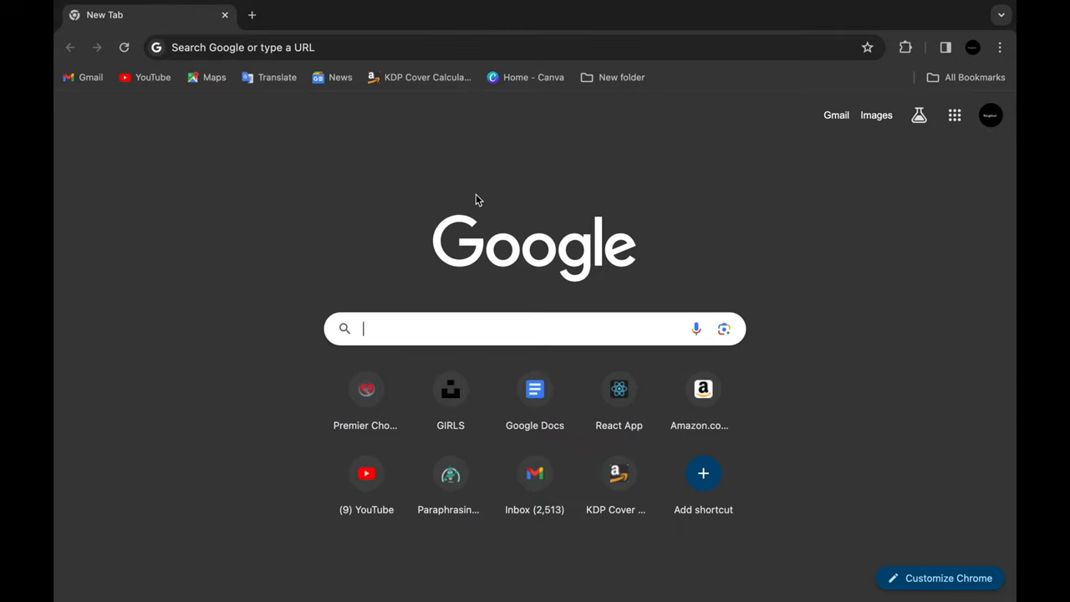